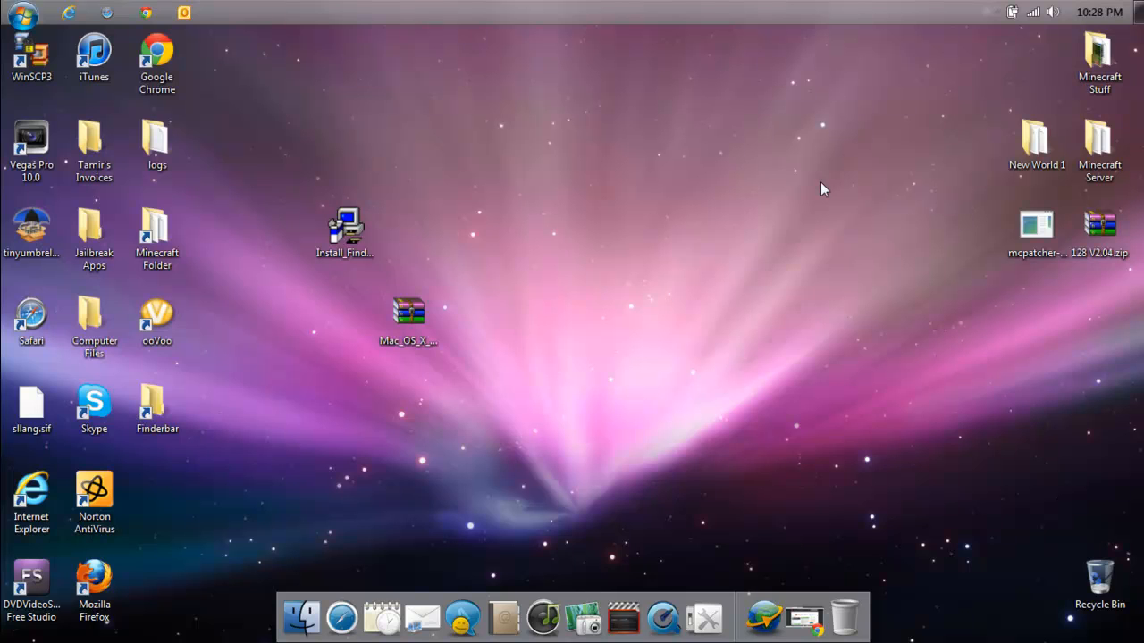
pyautogui.moveTo(489, 104)
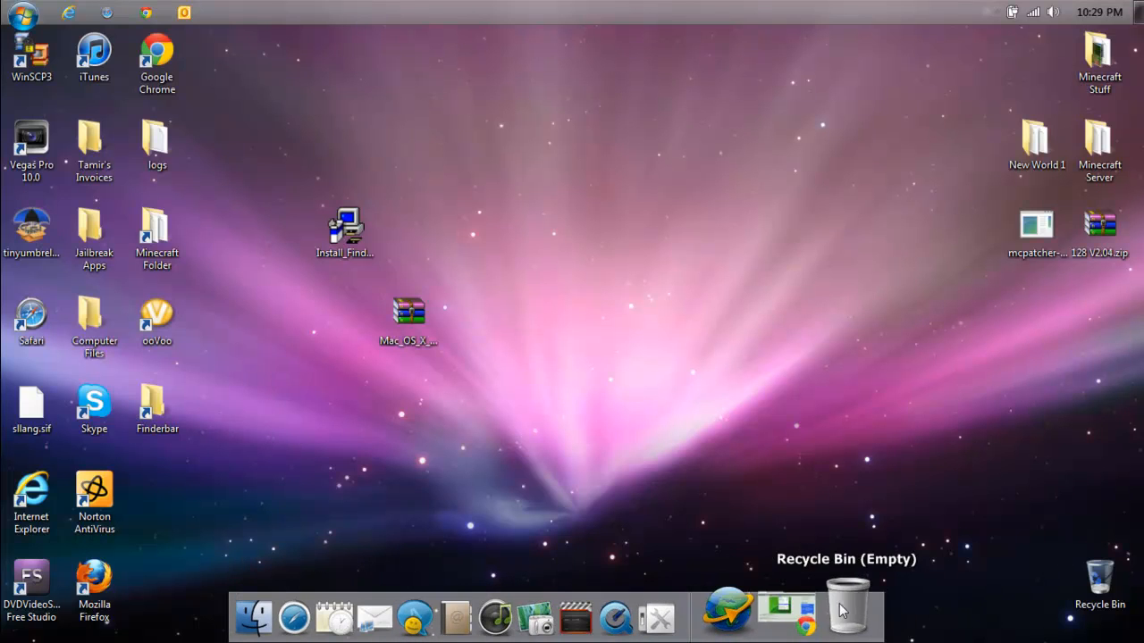
pyautogui.moveTo(349, 616)
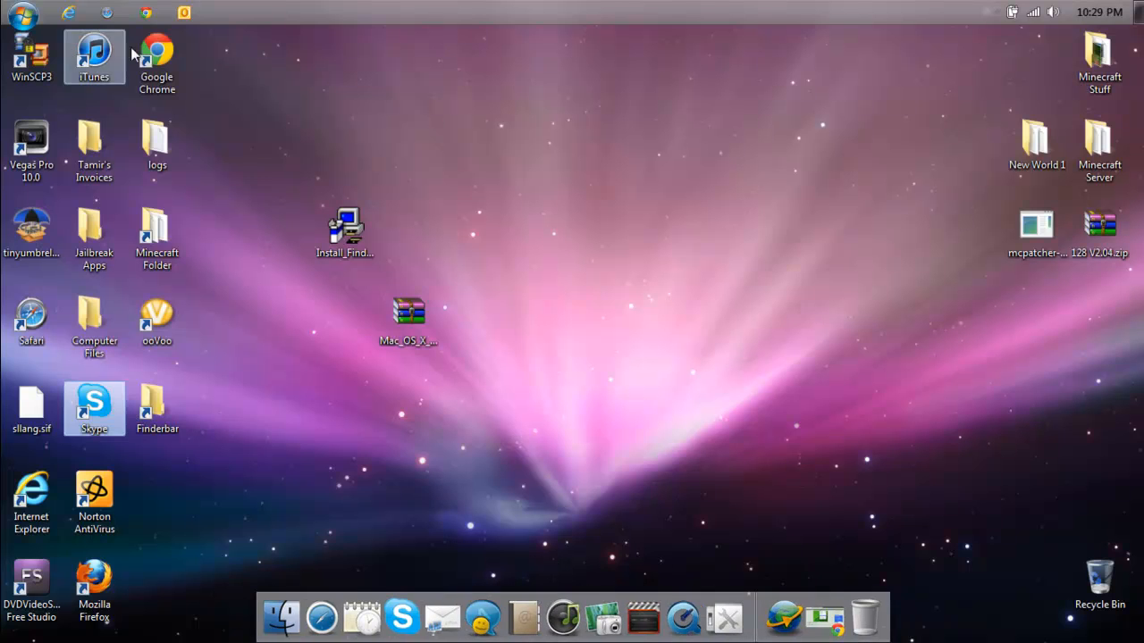
pyautogui.moveTo(420, 611)
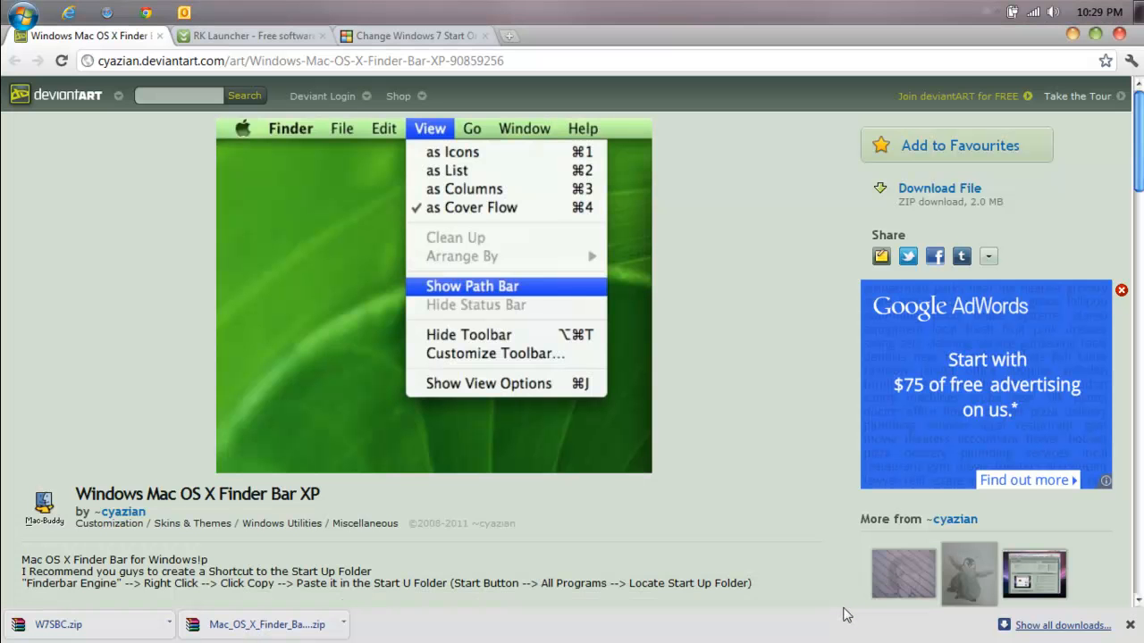
# Switch Chrome to the RK Launcher download page on CNET Download.com.
pyautogui.click(250, 36)
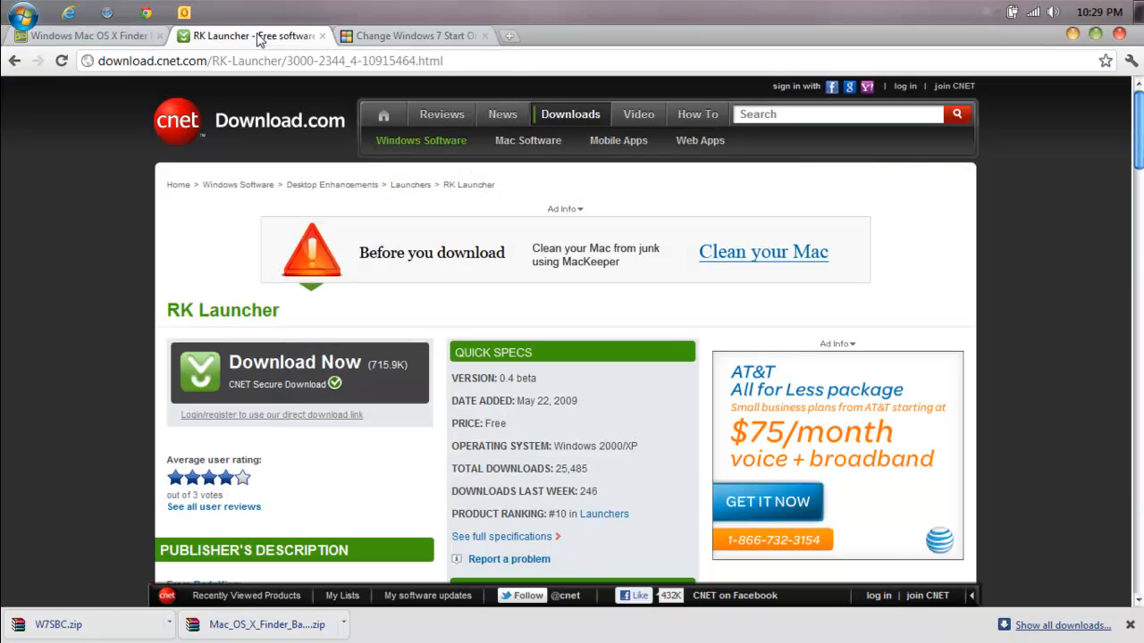
pyautogui.moveTo(313, 339)
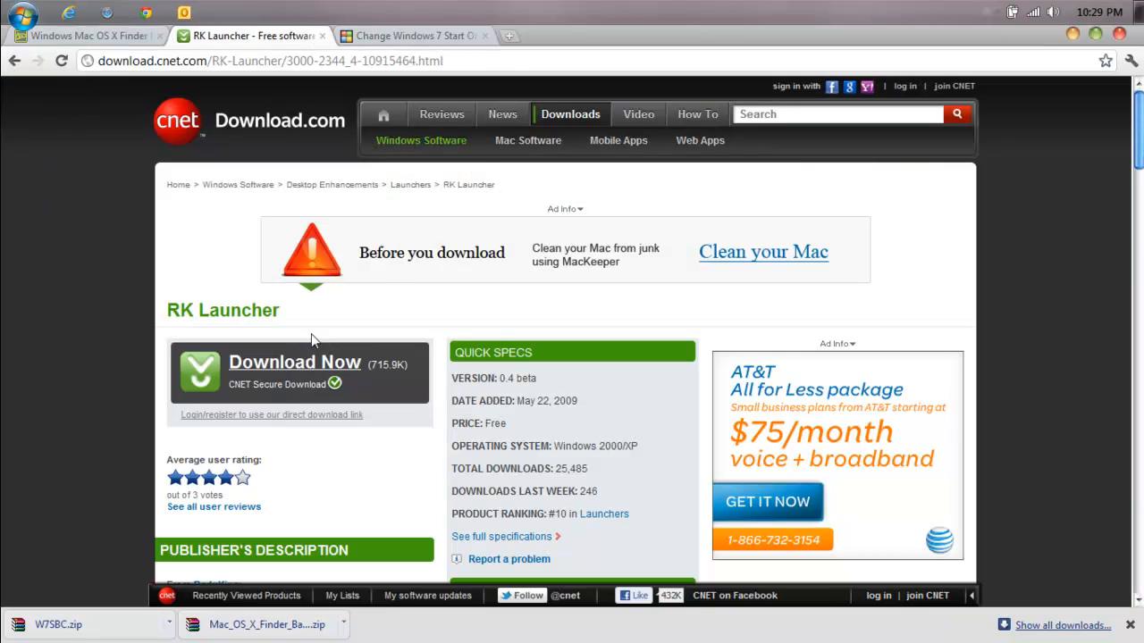
pyautogui.moveTo(125, 275)
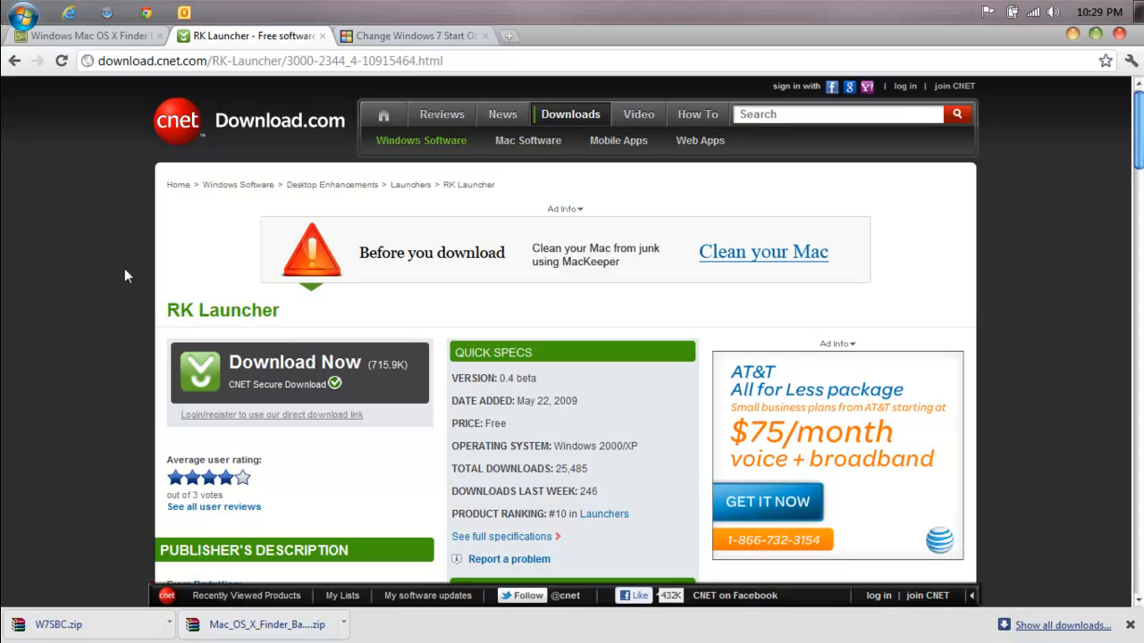
pyautogui.moveTo(451, 211)
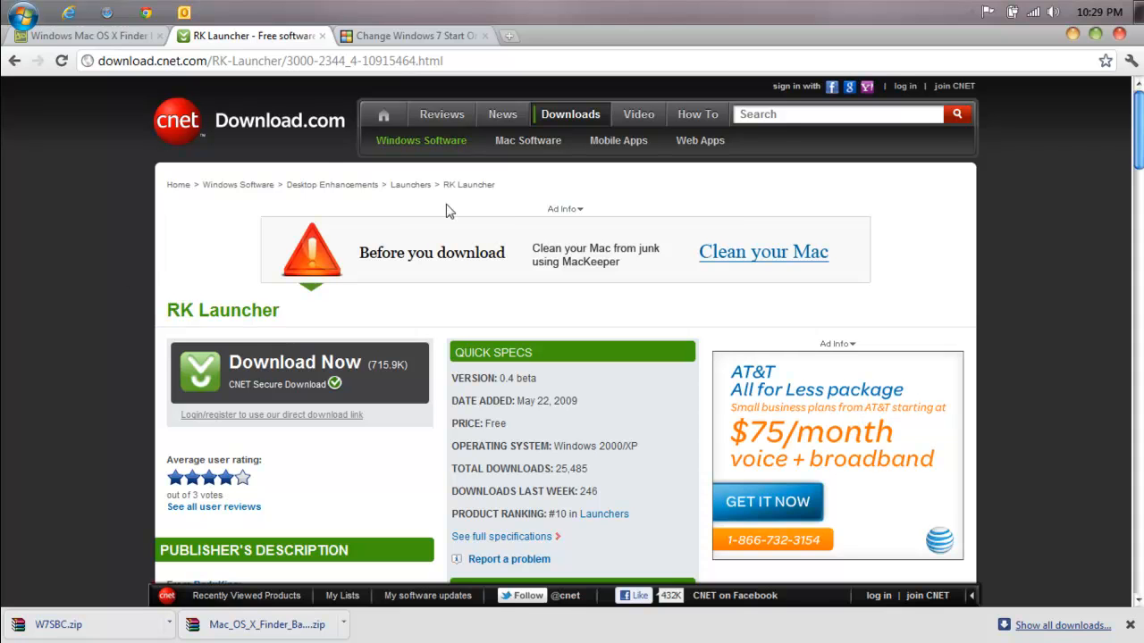
pyautogui.moveTo(475, 318)
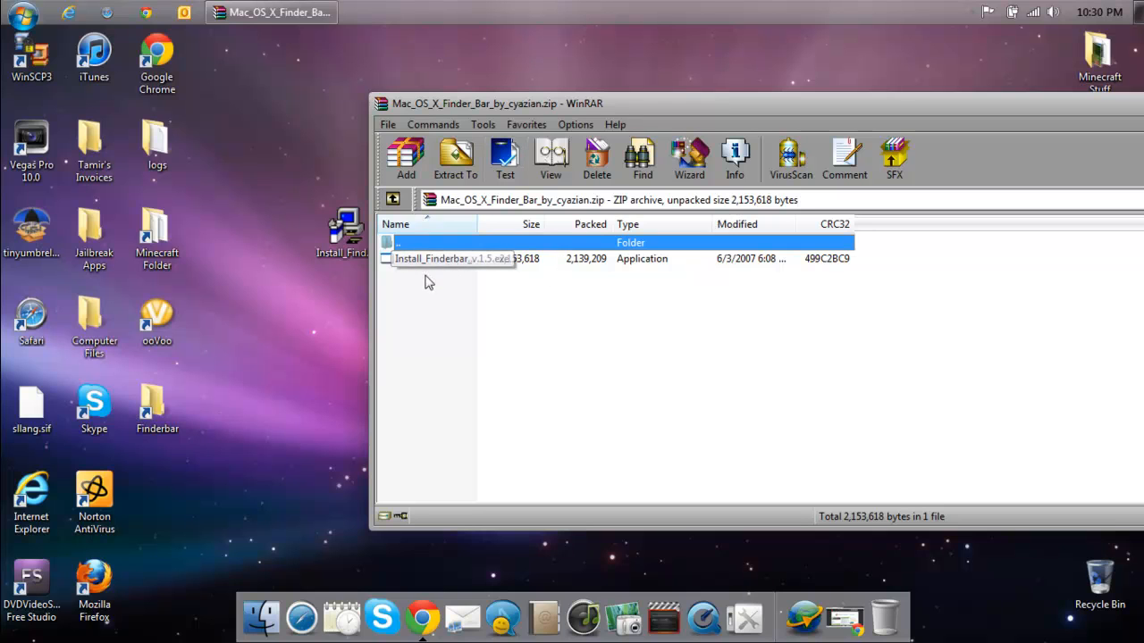
# Extract Install_Finderbar from the WinRAR archive to the desktop and install Finderbar 1.5 via ZipInstaller.
pyautogui.moveTo(497, 102); pyautogui.dragTo(479, 106)
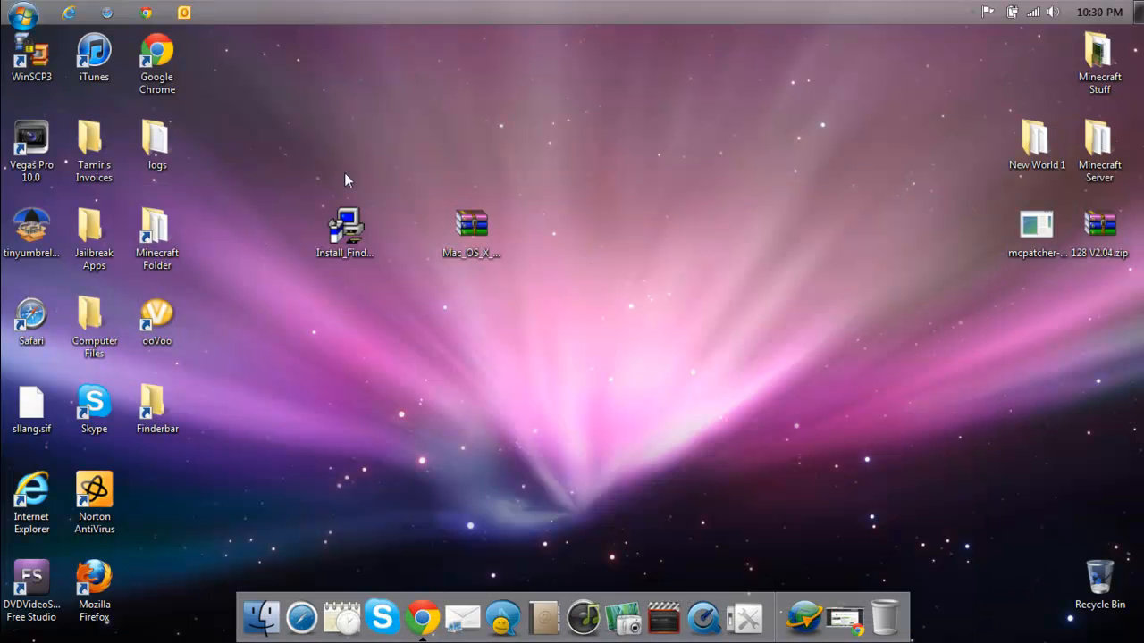
pyautogui.click(345, 232)
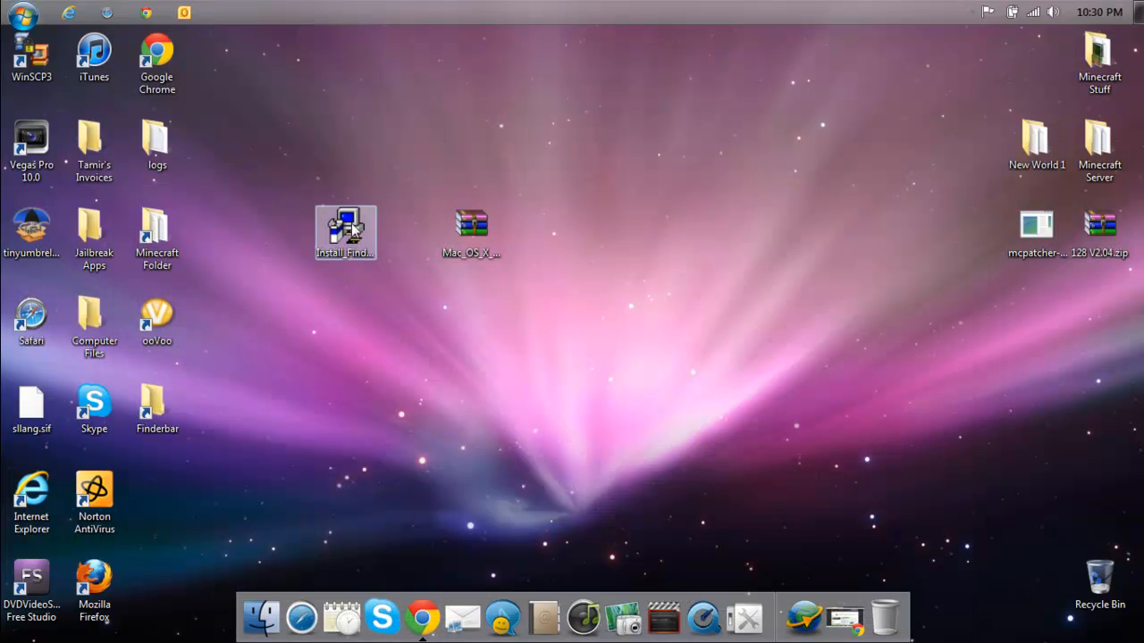
pyautogui.doubleClick(346, 232)
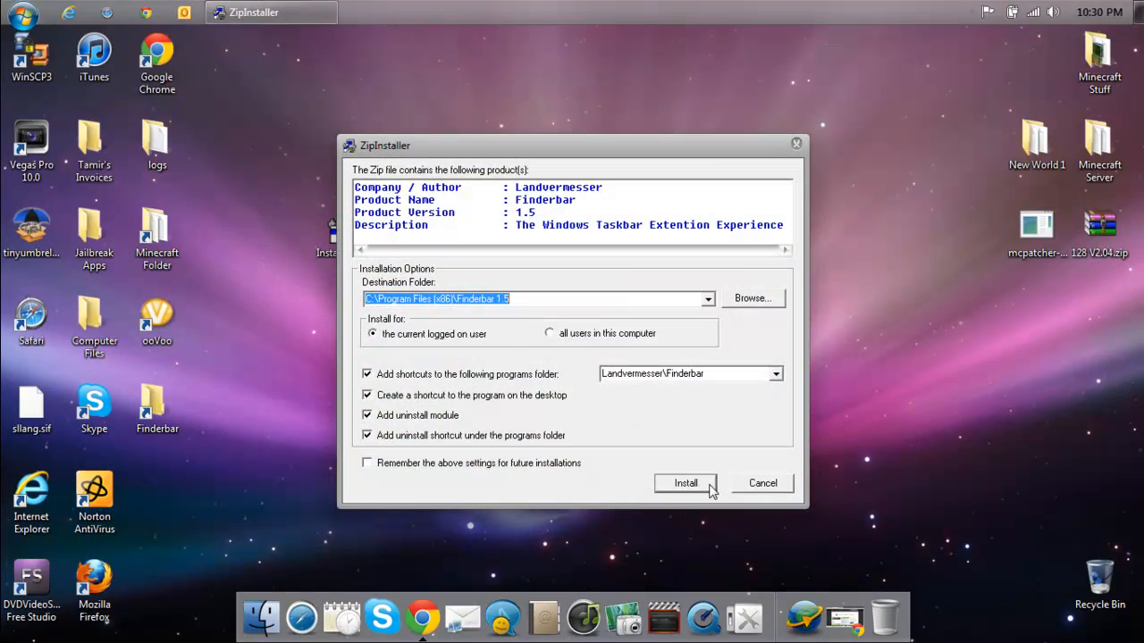
pyautogui.click(686, 483)
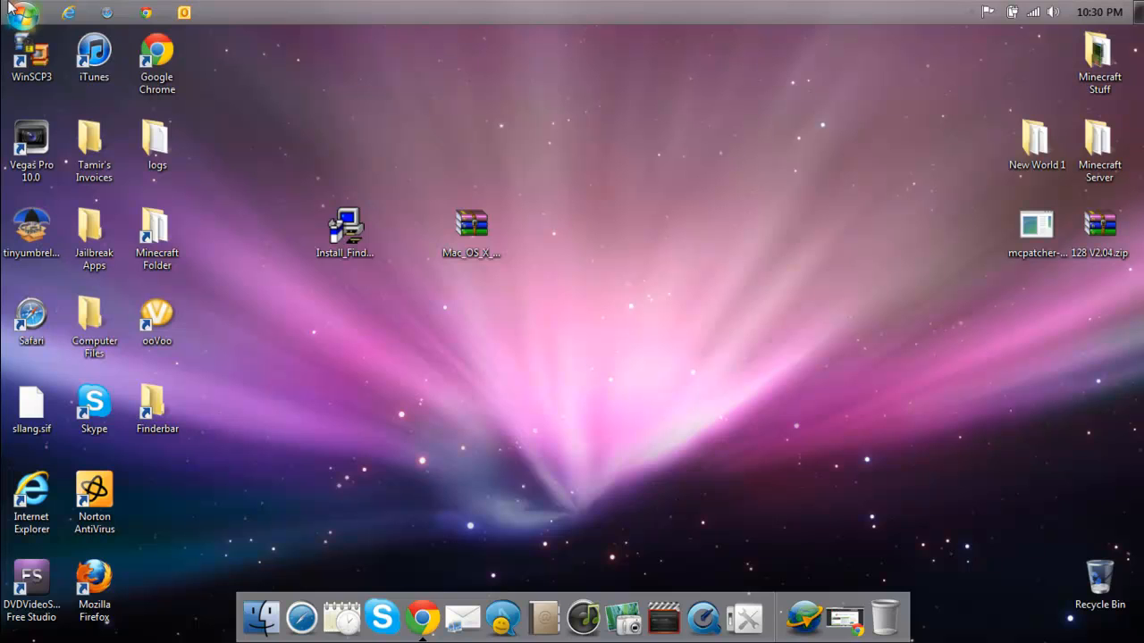
pyautogui.moveTo(229, 438)
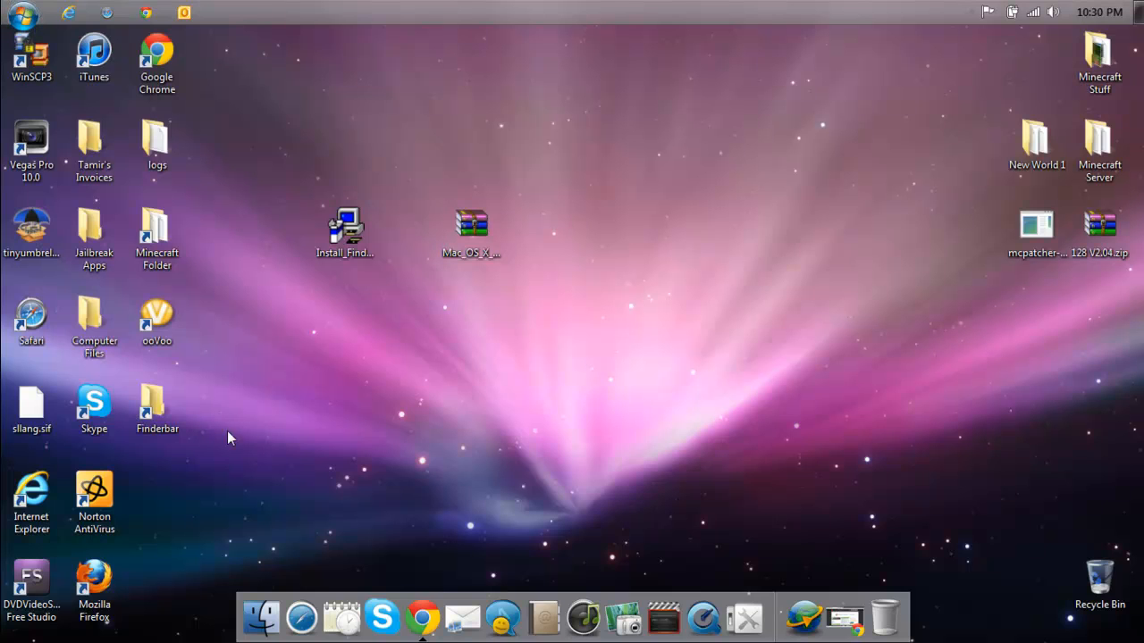
pyautogui.click(157, 408)
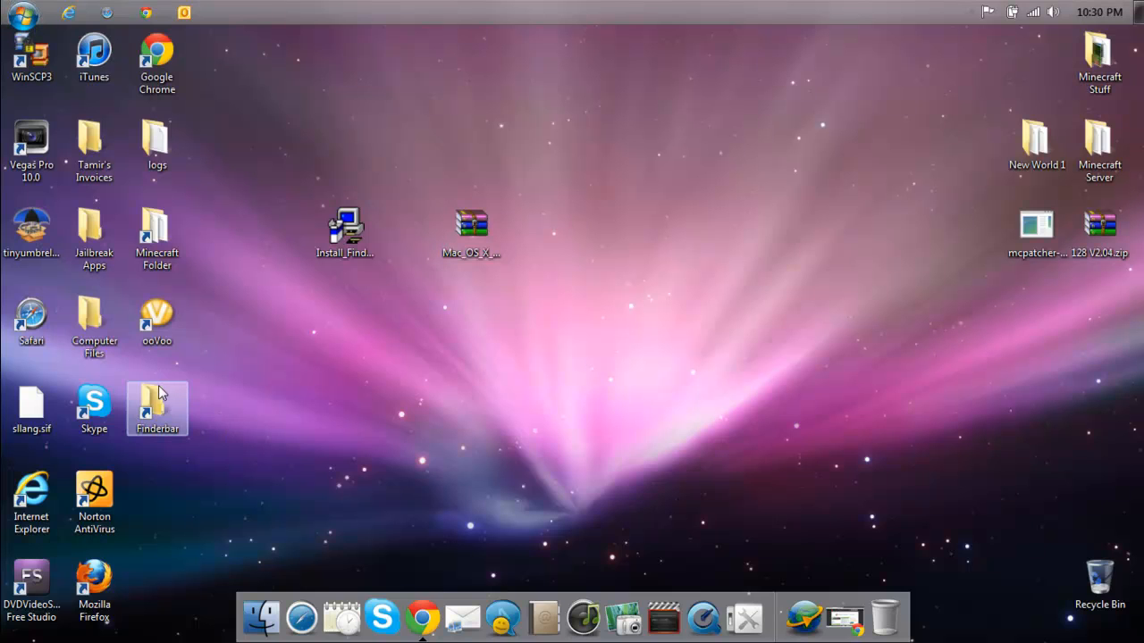
pyautogui.doubleClick(157, 408)
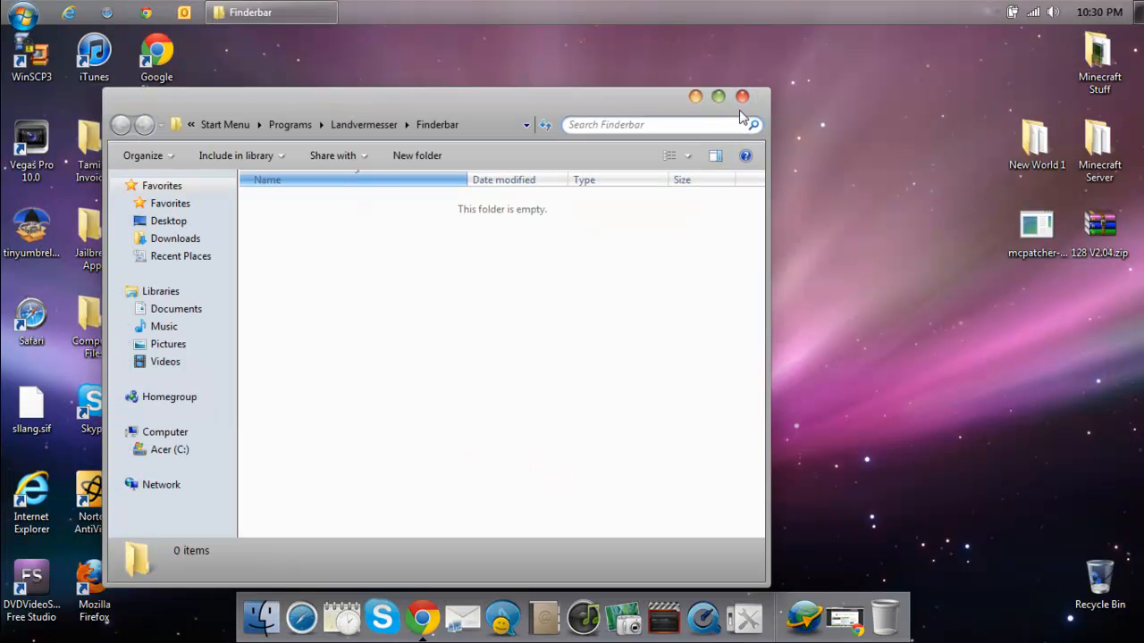
pyautogui.moveTo(751, 111)
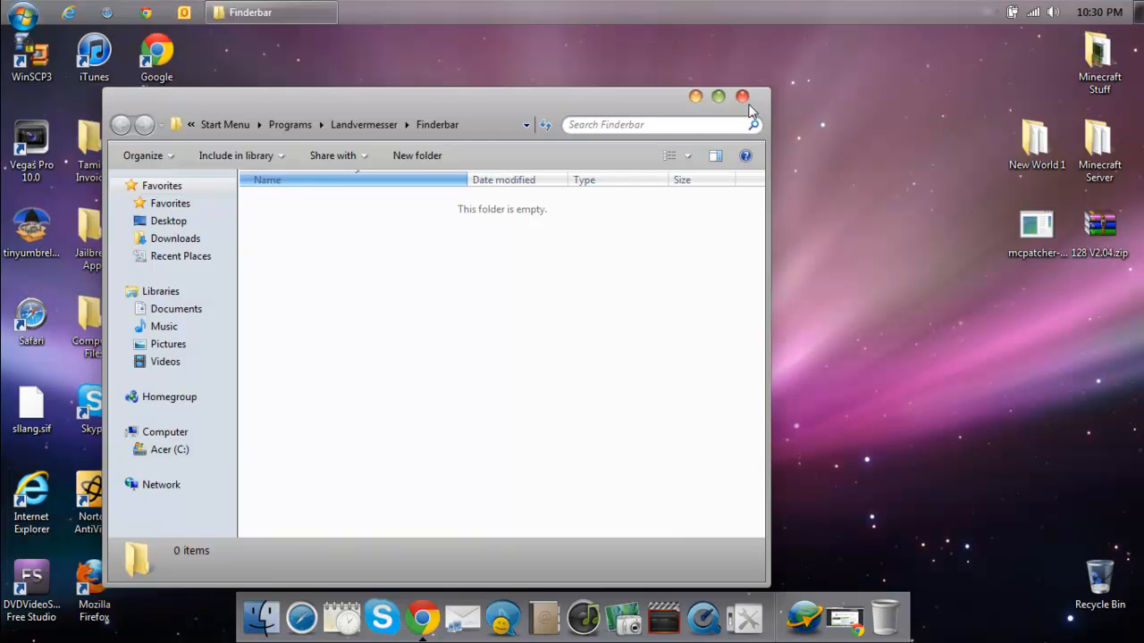
pyautogui.click(743, 97)
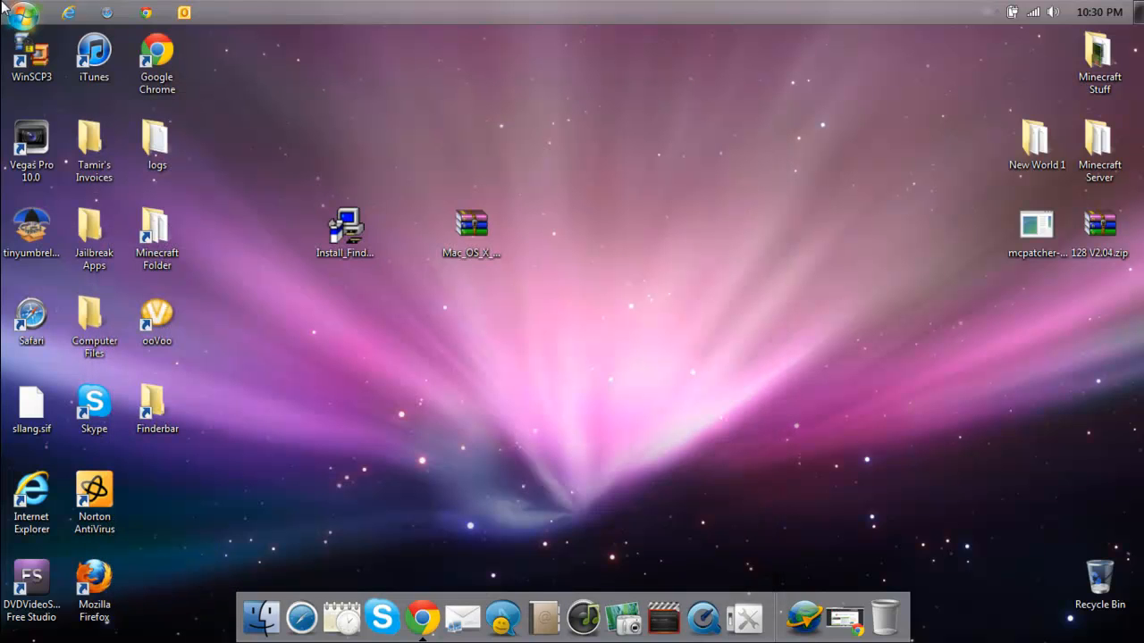
# Search the Start menu for 'finder' to list the installed Finderbar programs.
pyautogui.click(18, 15)
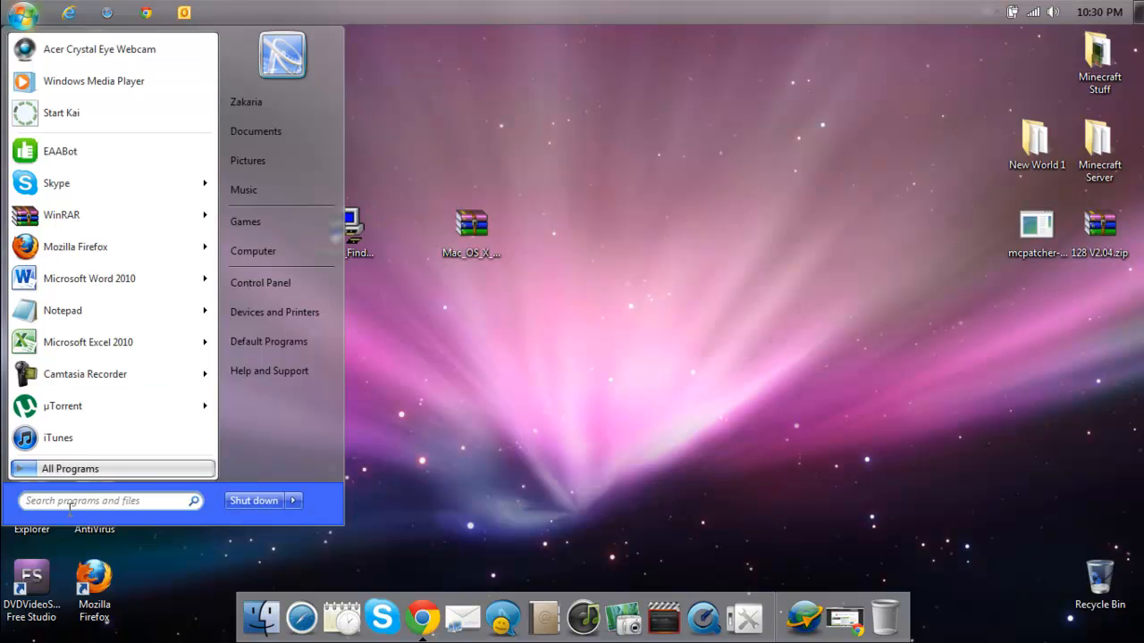
pyautogui.write('finder')
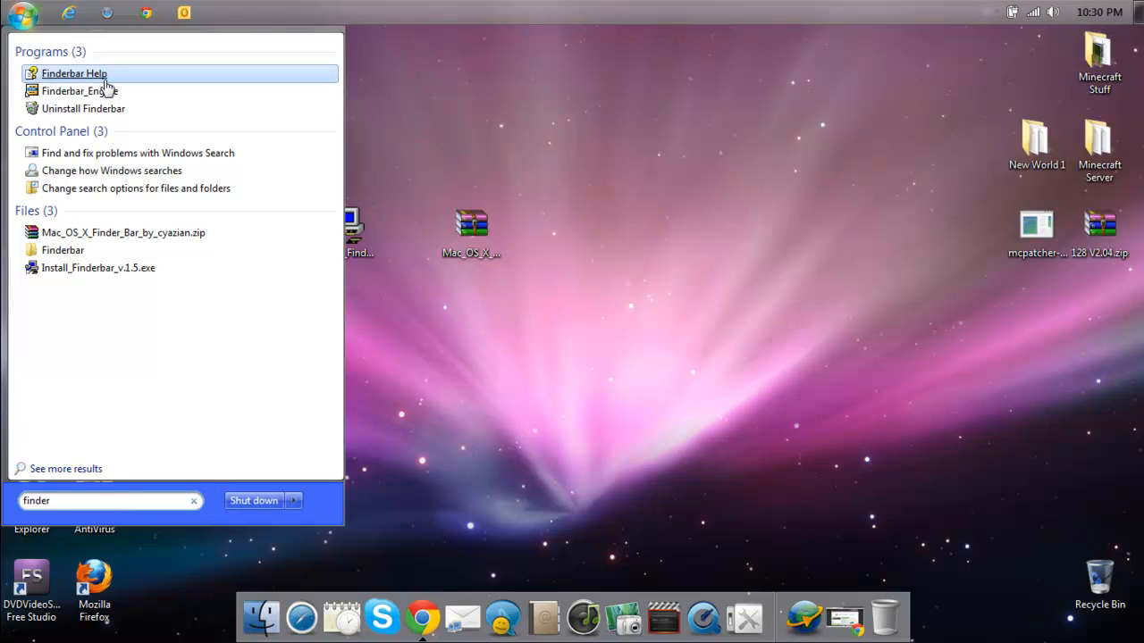
pyautogui.moveTo(442, 136)
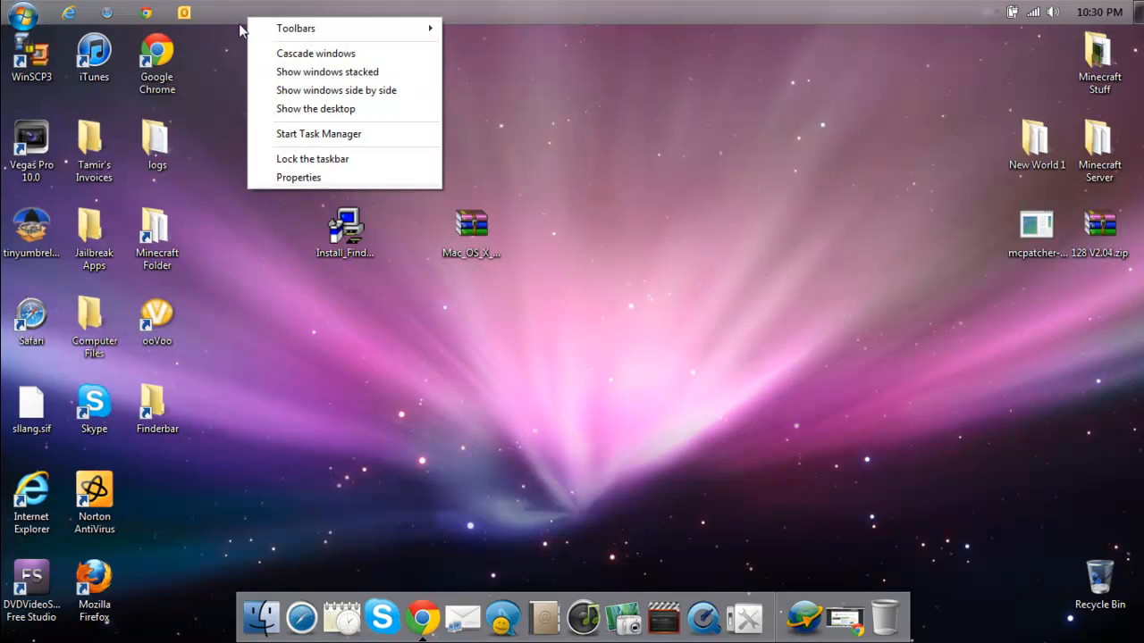
# In Taskbar Properties set taskbar buttons to 'Always combine, hide labels'.
pyautogui.click(298, 177)
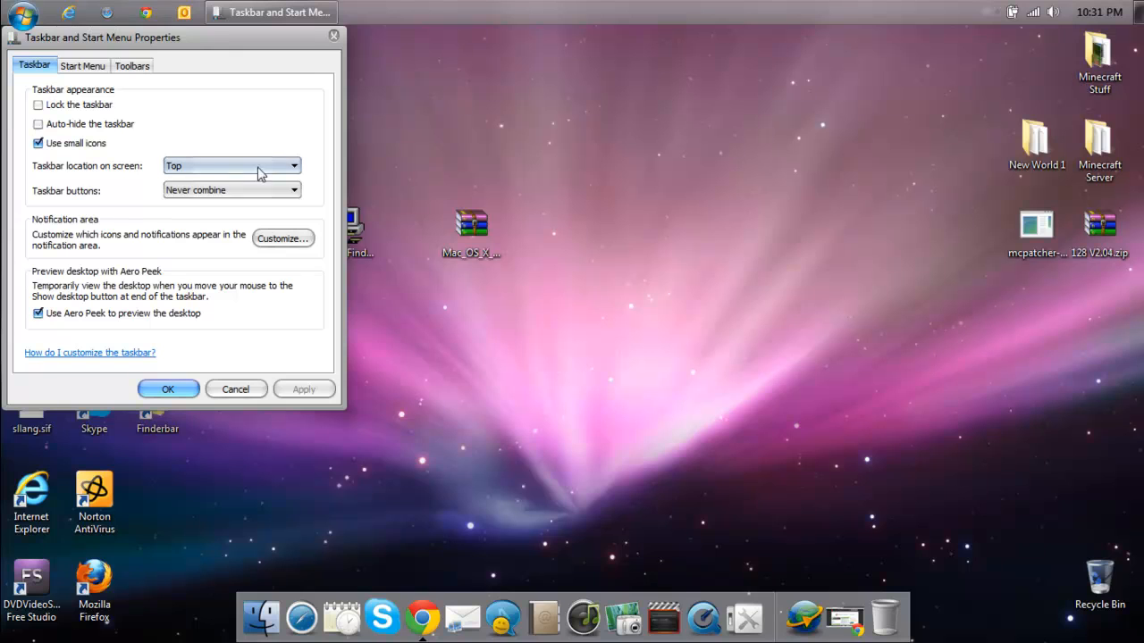
pyautogui.click(293, 190)
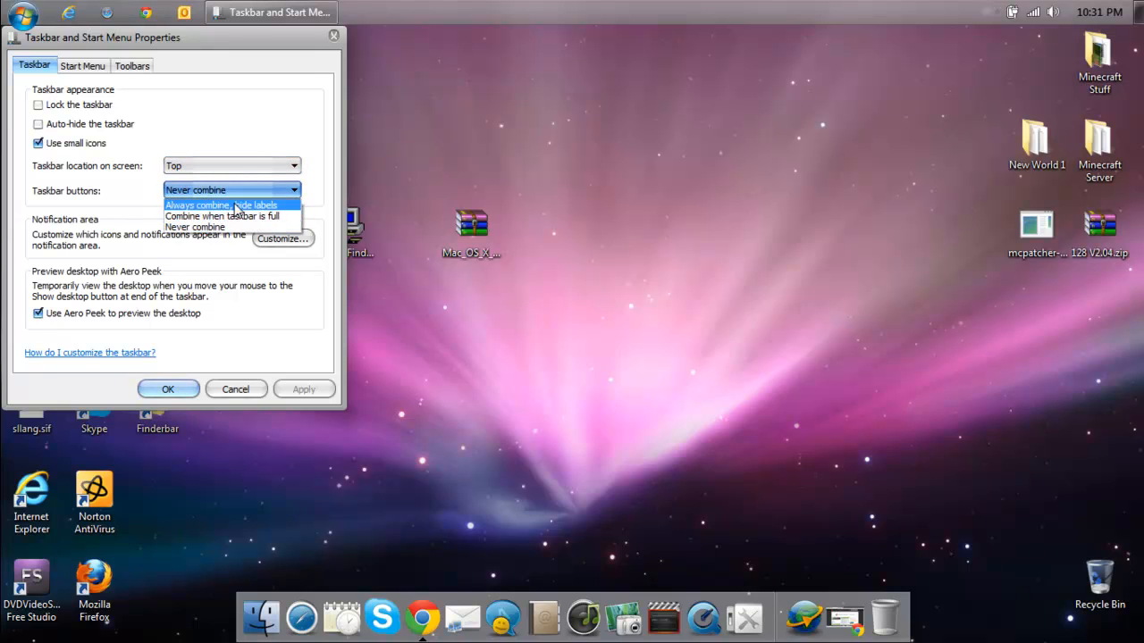
pyautogui.click(221, 204)
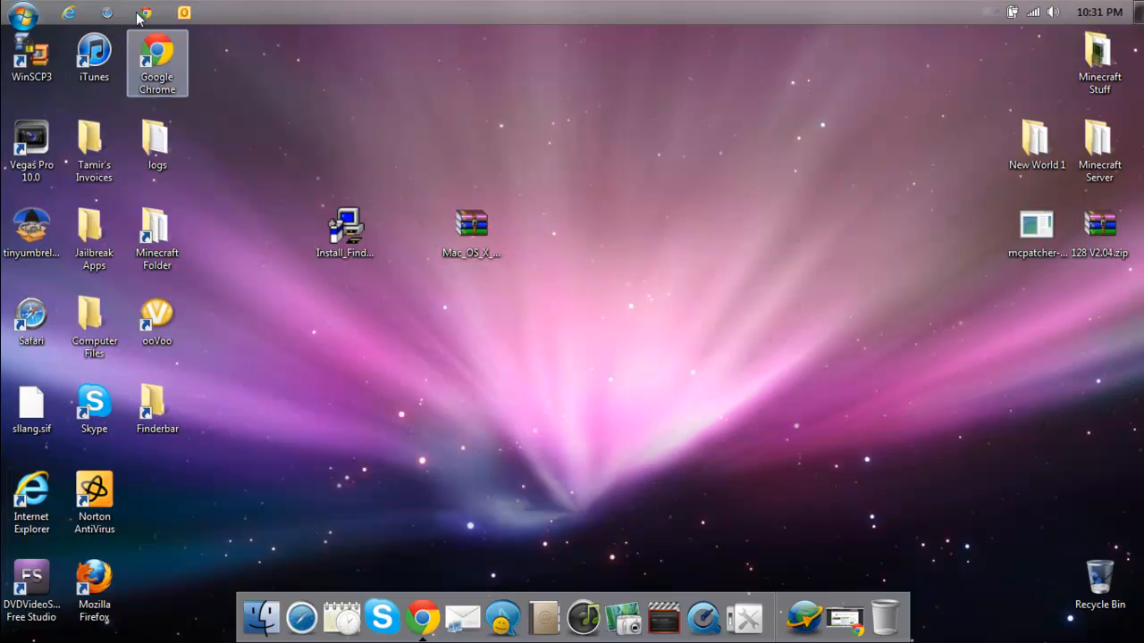
# Launch the Finderbar engine from a 'finder' Start search and show the Finder menu.
pyautogui.click(19, 14)
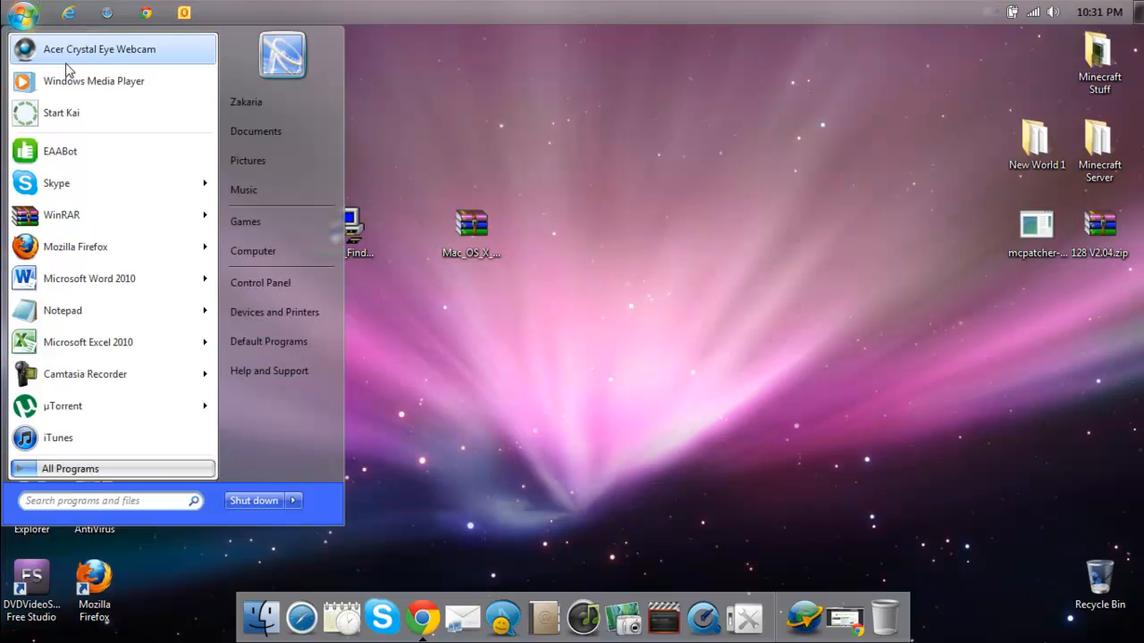
pyautogui.write('finder')
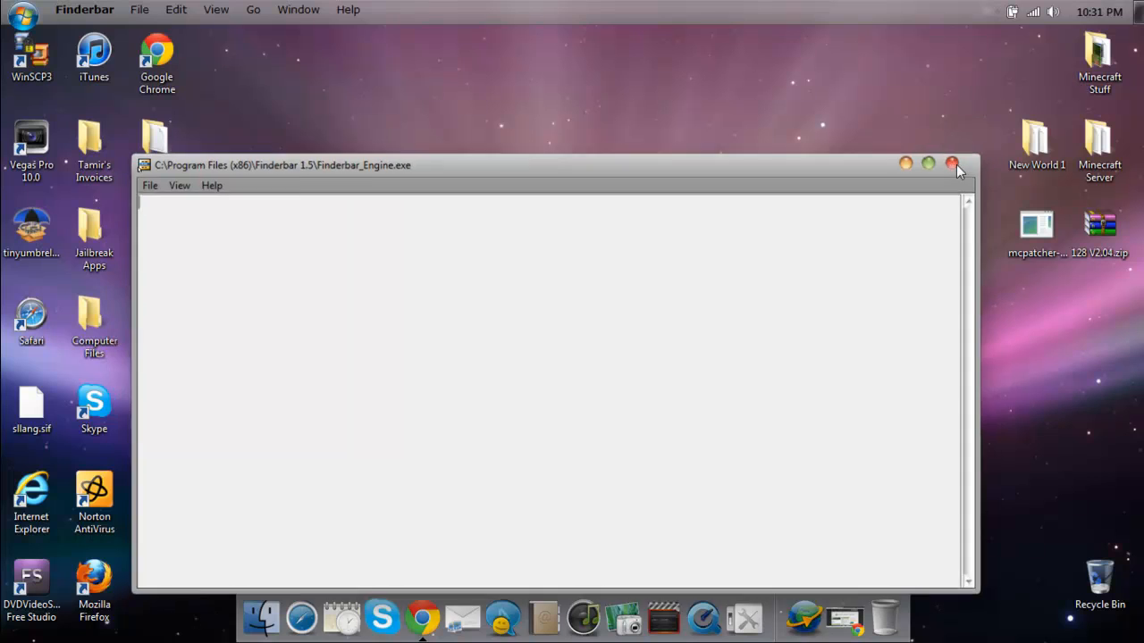
pyautogui.click(950, 164)
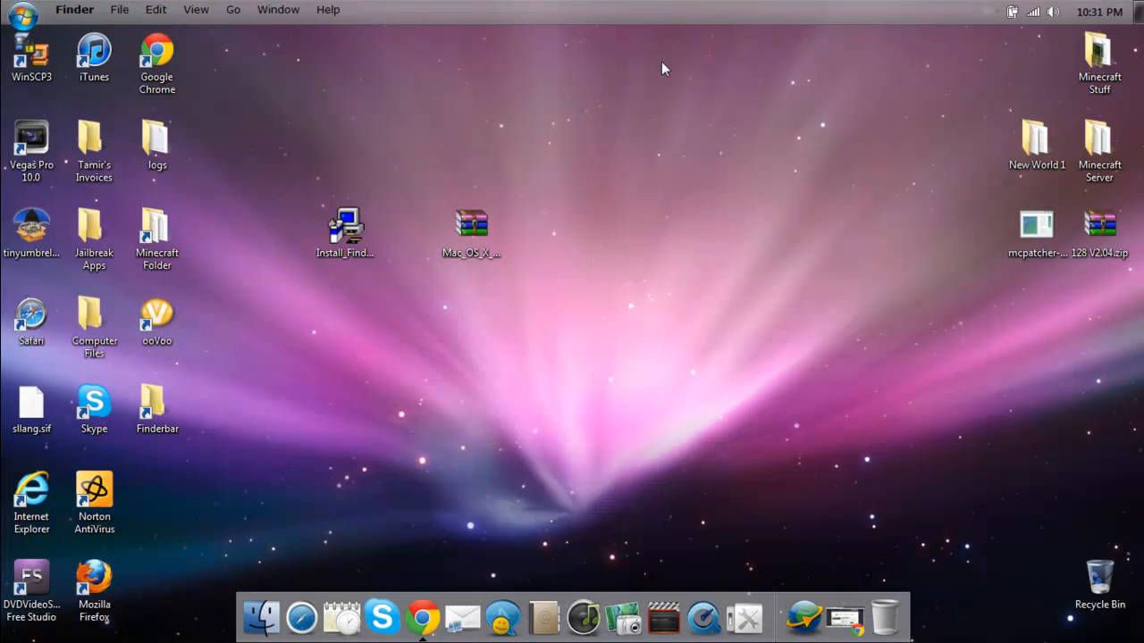
pyautogui.click(75, 11)
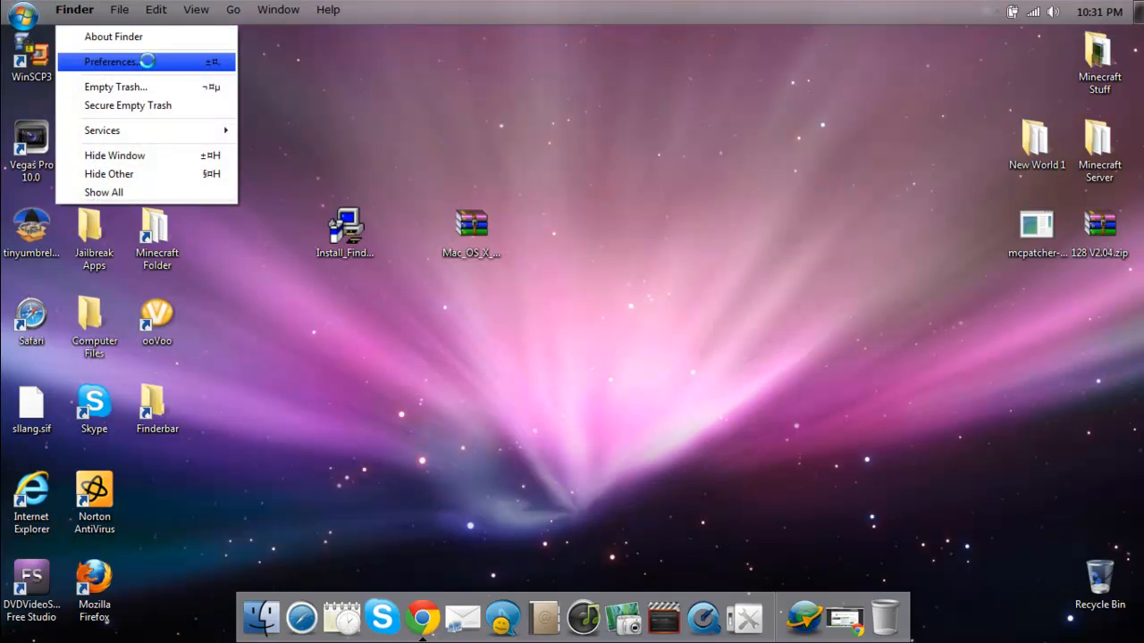
# Review the Customize Finderbar preferences window and close it.
pyautogui.click(111, 60)
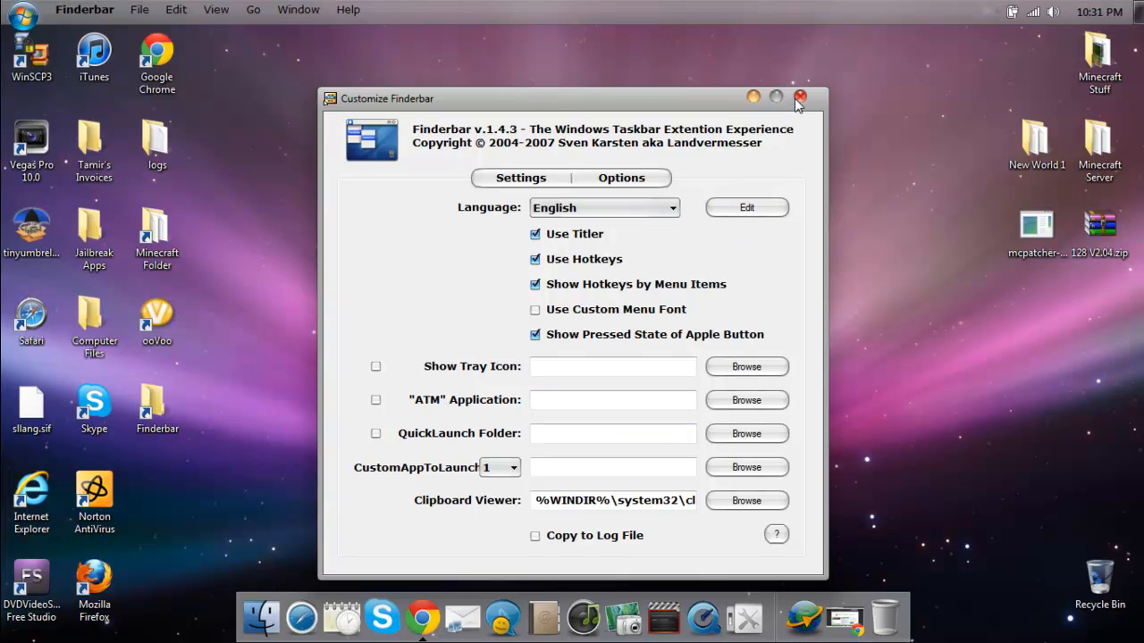
pyautogui.click(800, 96)
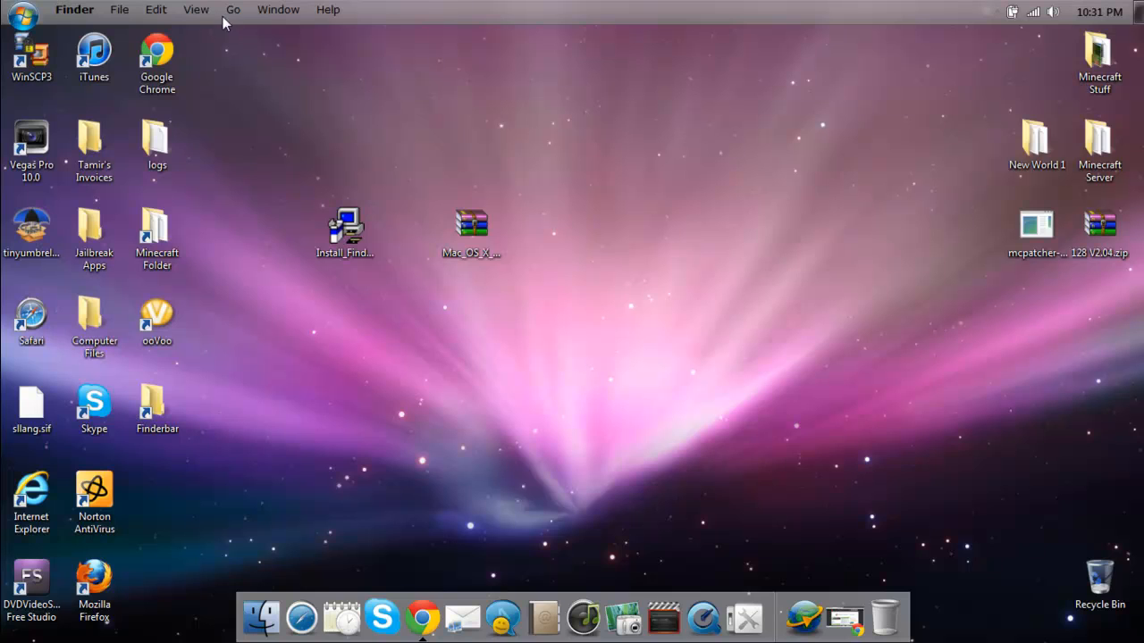
pyautogui.moveTo(386, 259)
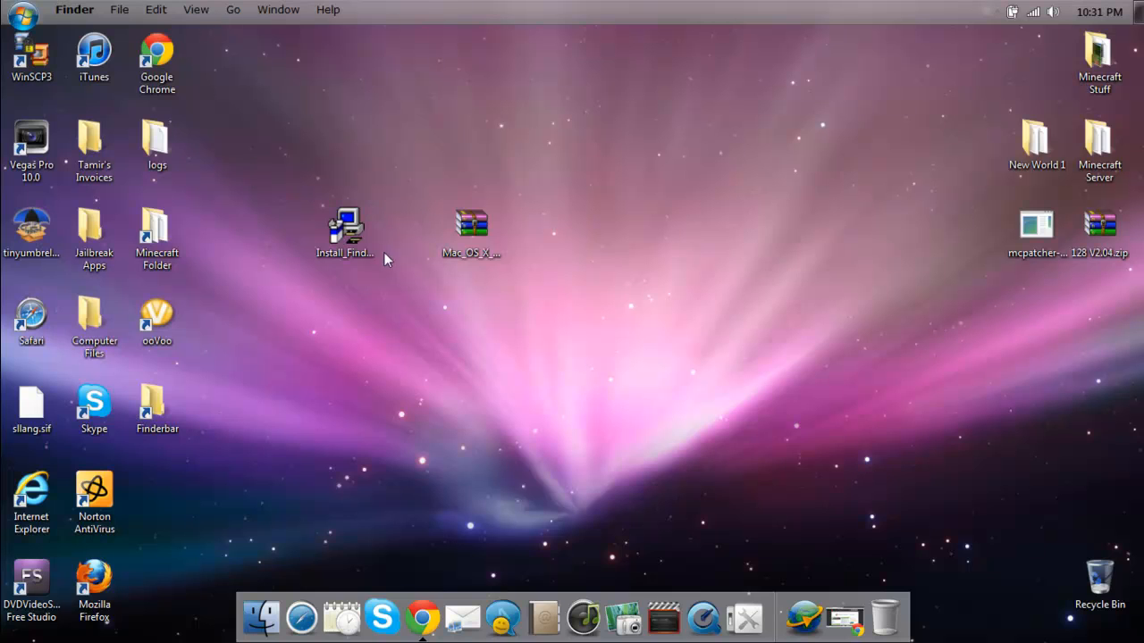
# Uncheck Show desktop icons from the desktop's View menu so only wallpaper, menu bar and dock remain.
pyautogui.click(32, 53)
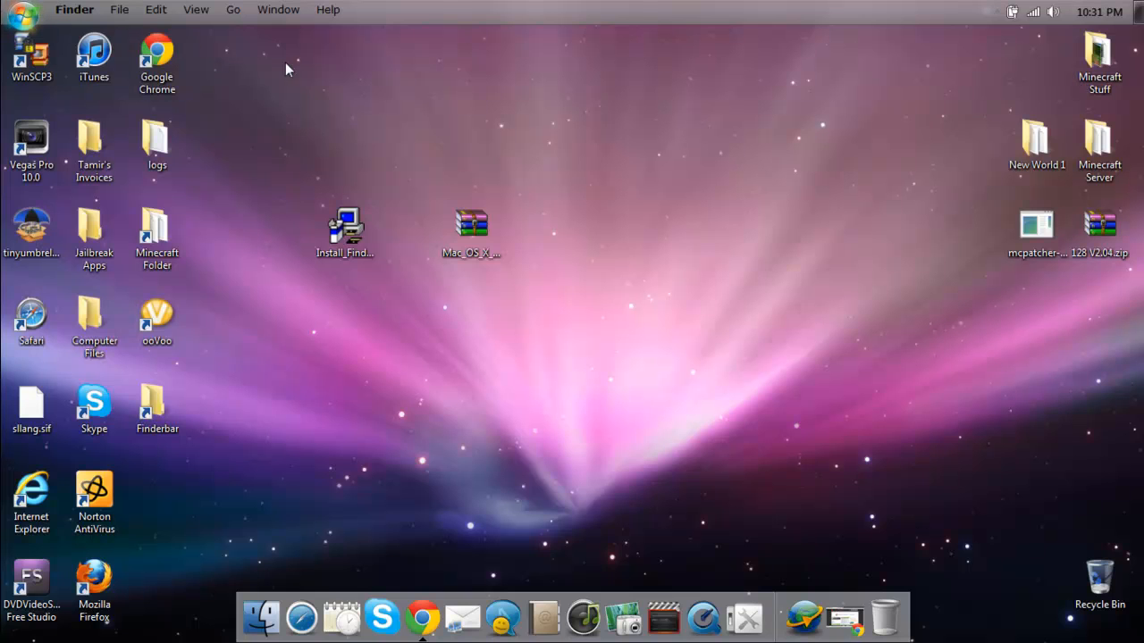
pyautogui.rightClick(290, 70)
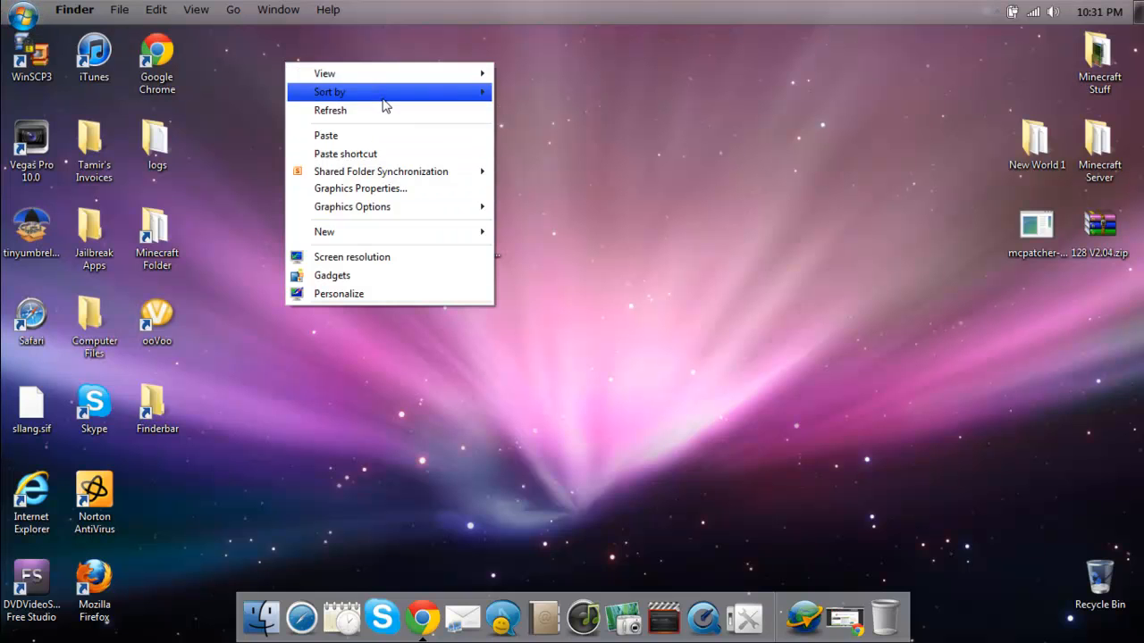
pyautogui.click(315, 121)
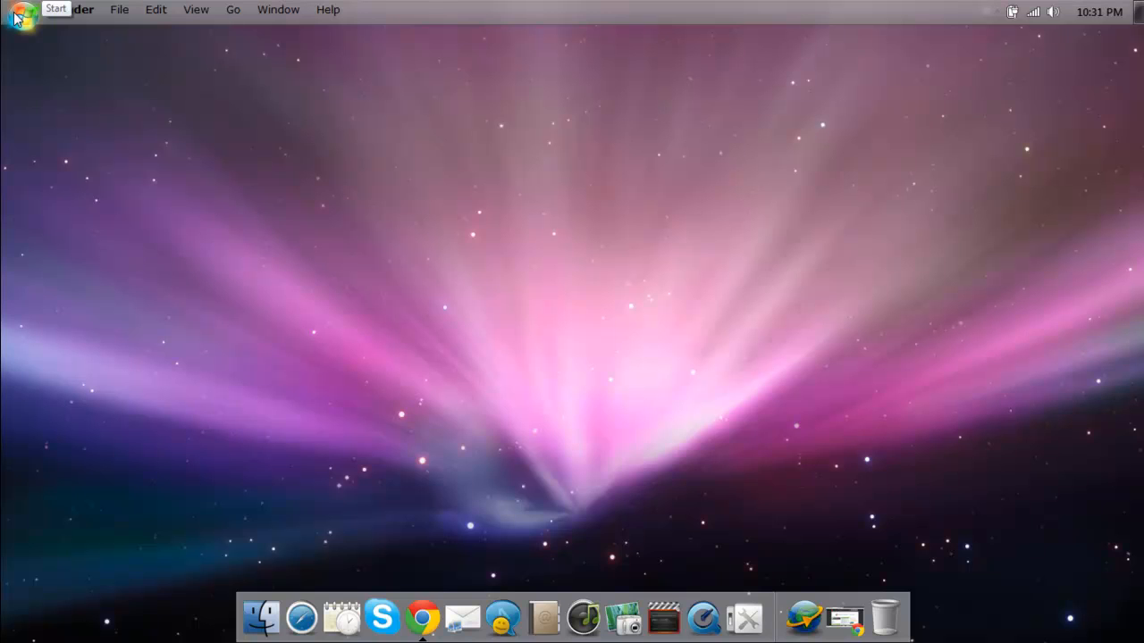
pyautogui.moveTo(811, 493)
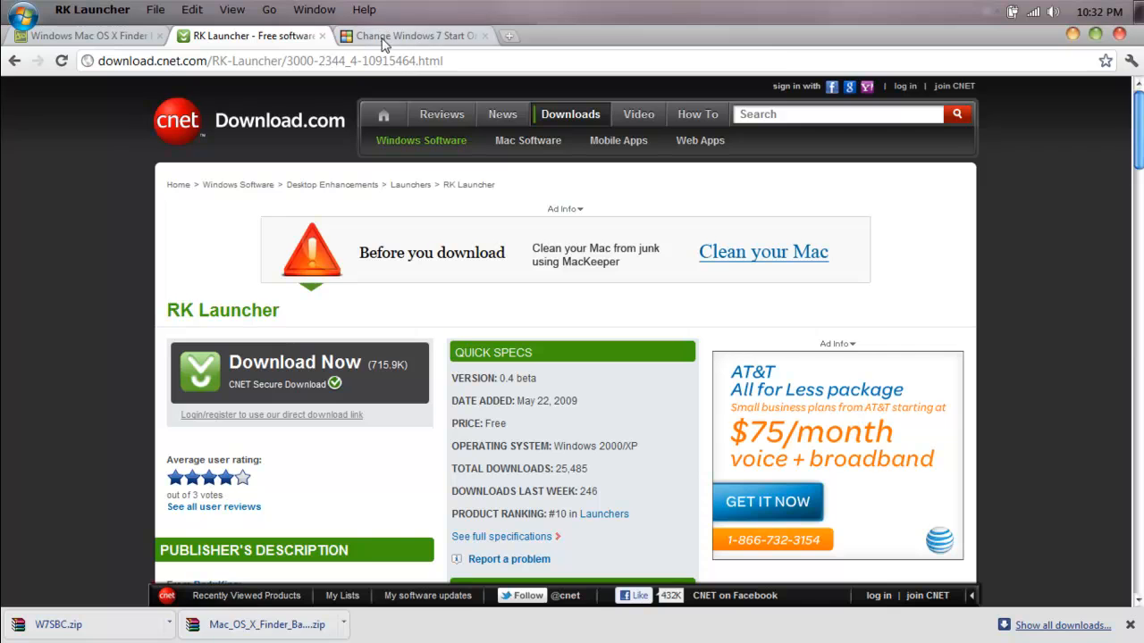
# Switch to the Windows 7 Start Button Changer article on thewindowsclub.com and scroll through it.
pyautogui.click(410, 36)
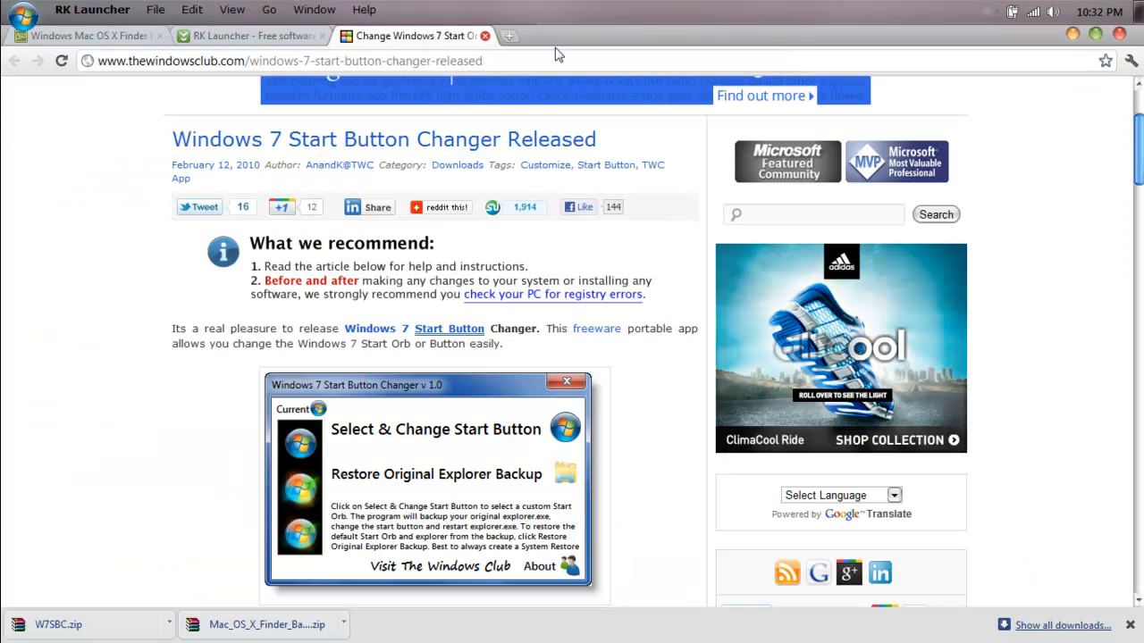
pyautogui.scroll(-3)
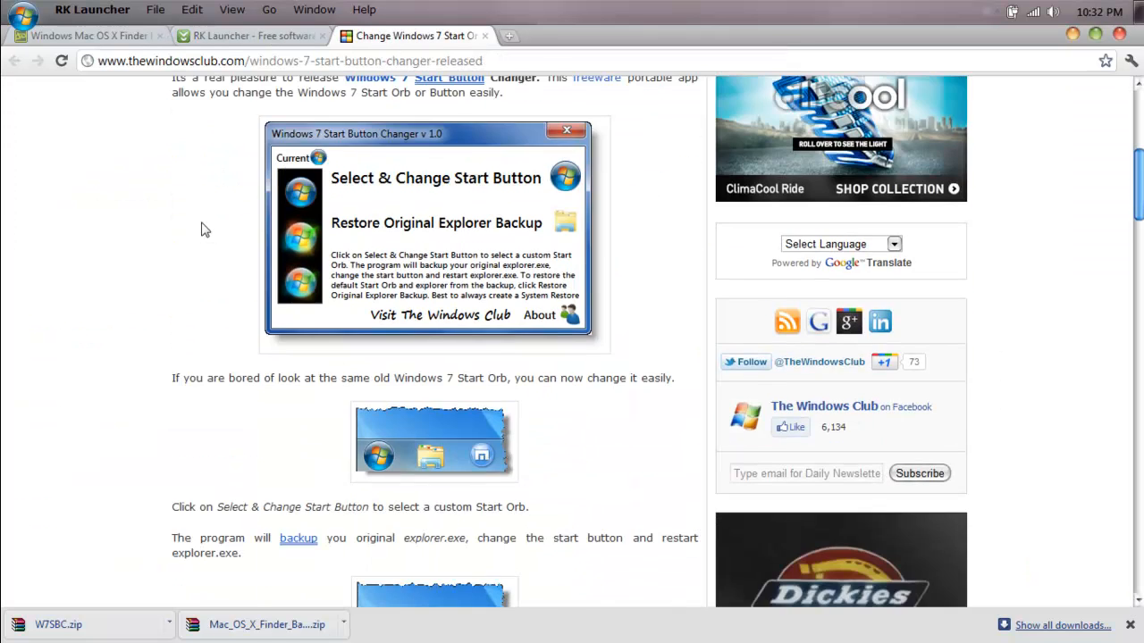
pyautogui.scroll(-3)
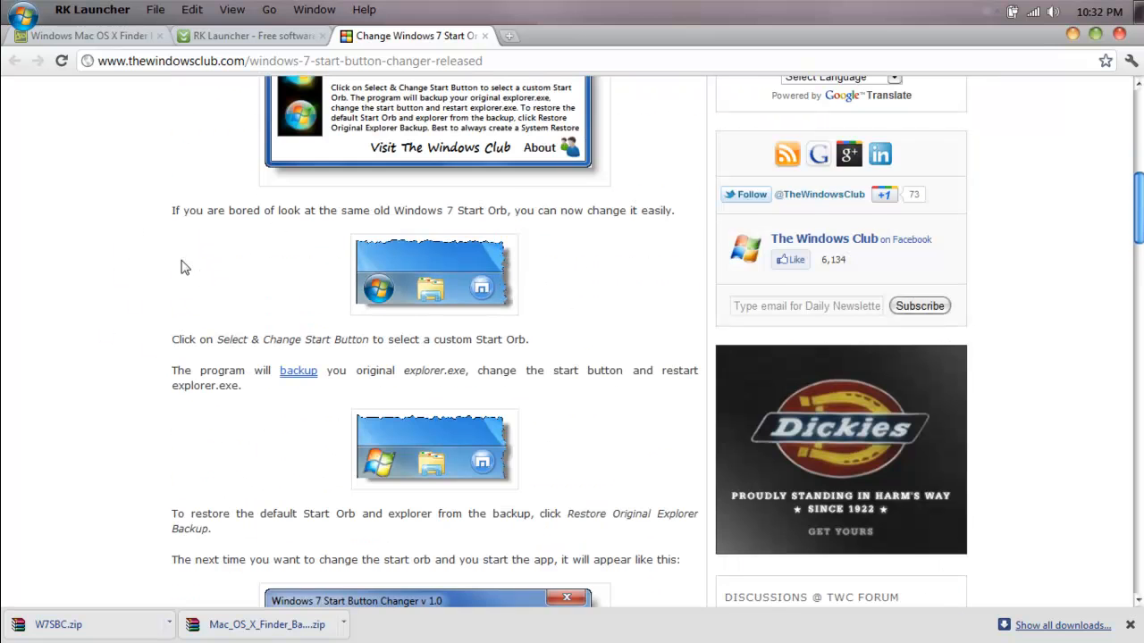
pyautogui.scroll(-3)
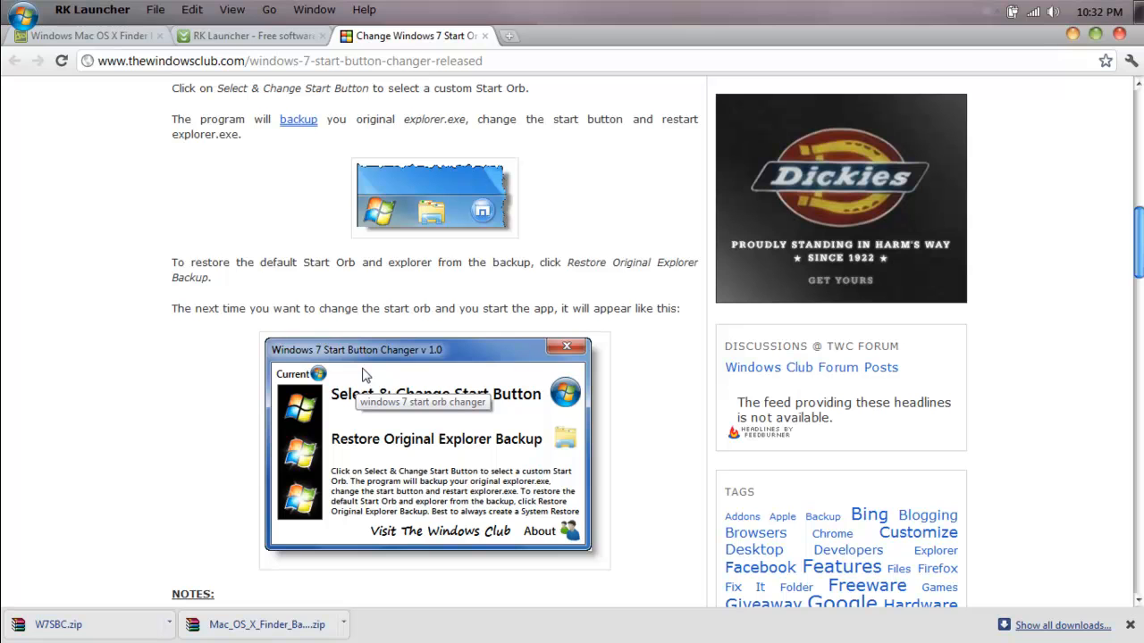
pyautogui.moveTo(154, 250)
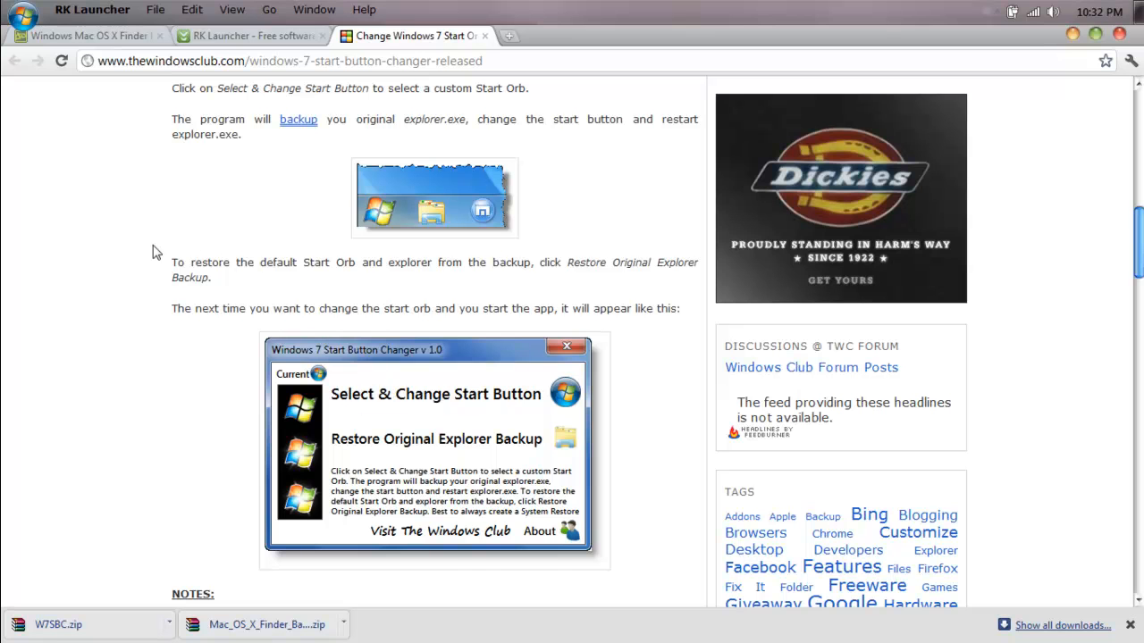
pyautogui.scroll(-3)
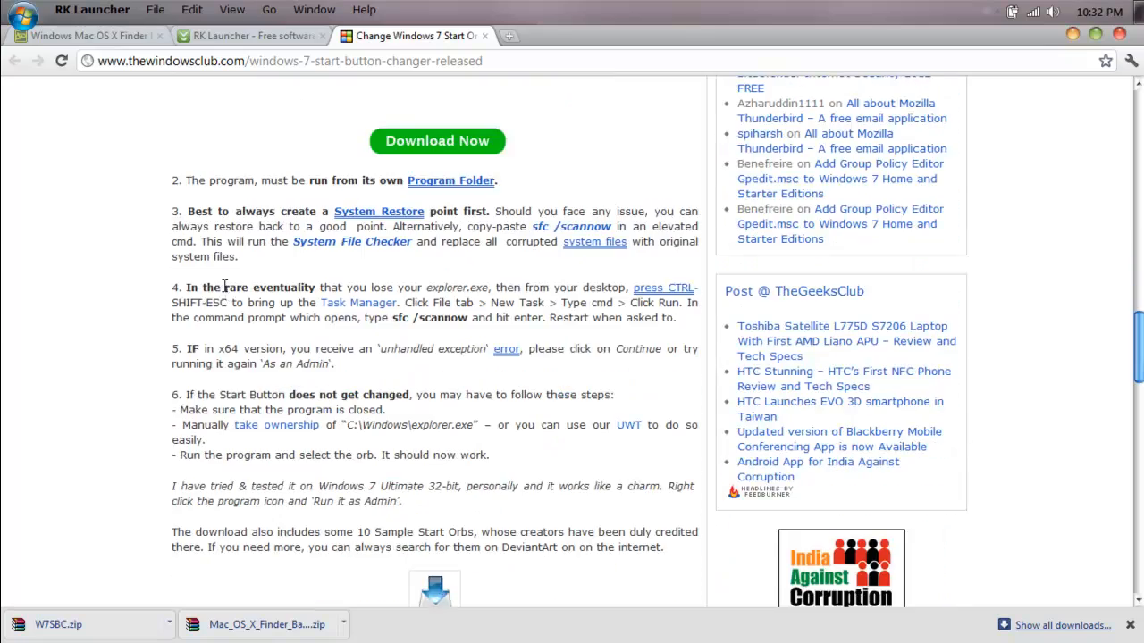
pyautogui.scroll(-3)
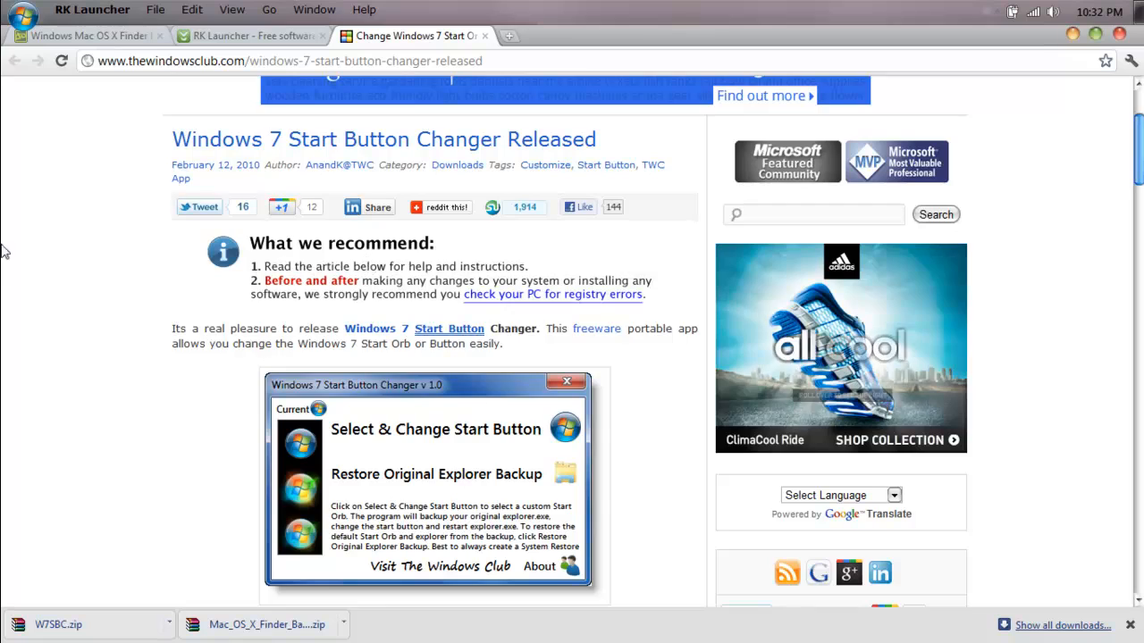
pyautogui.scroll(-3)
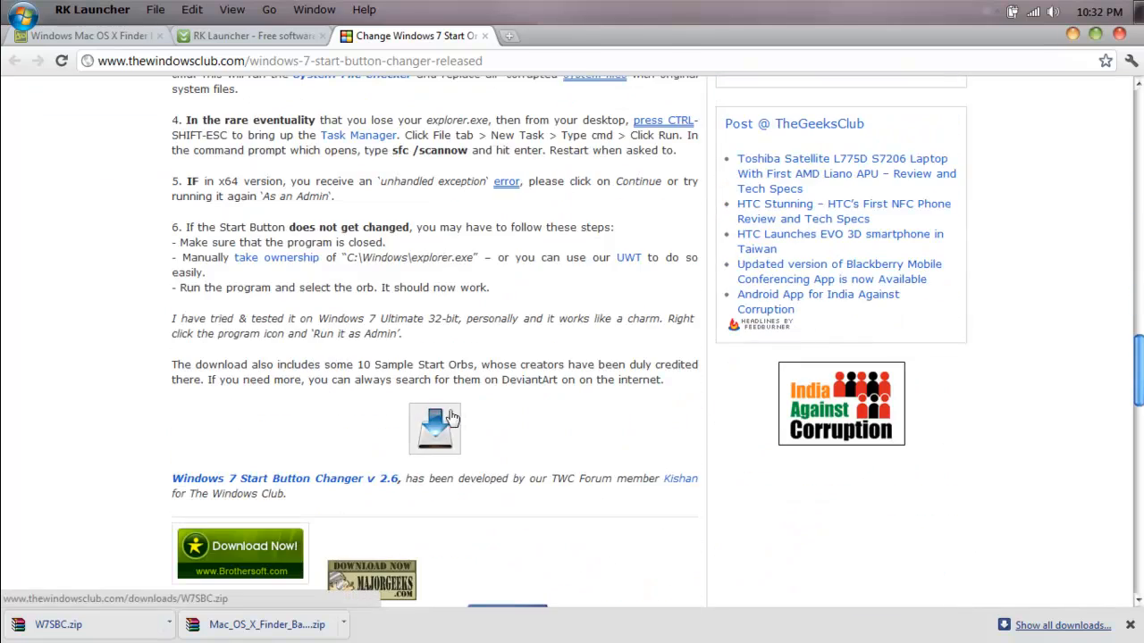
pyautogui.scroll(3)
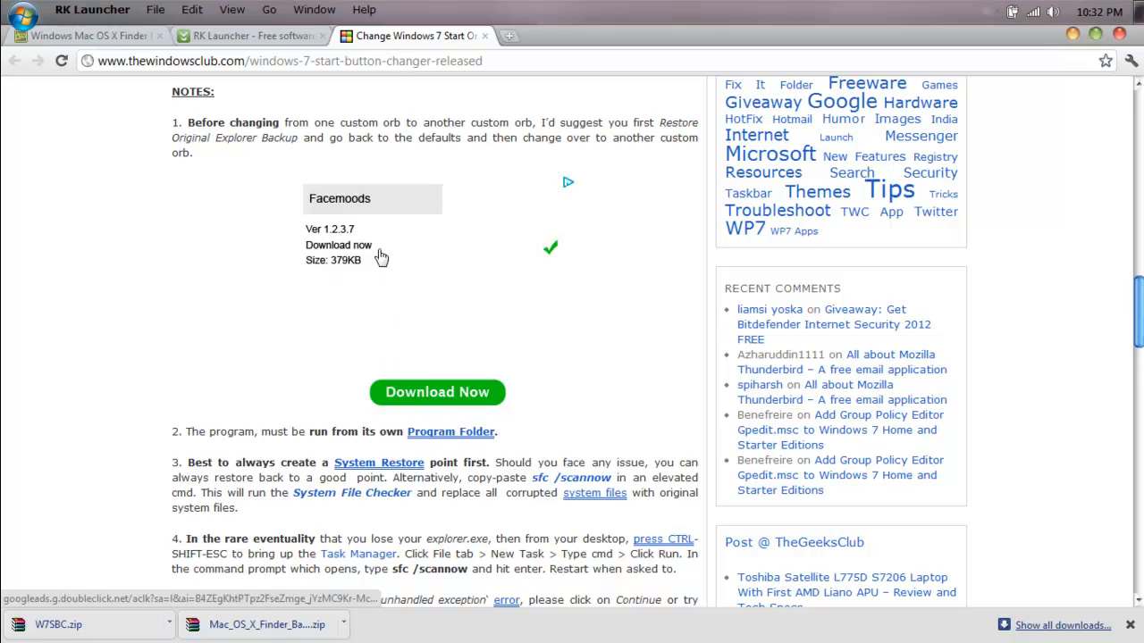
pyautogui.scroll(-3)
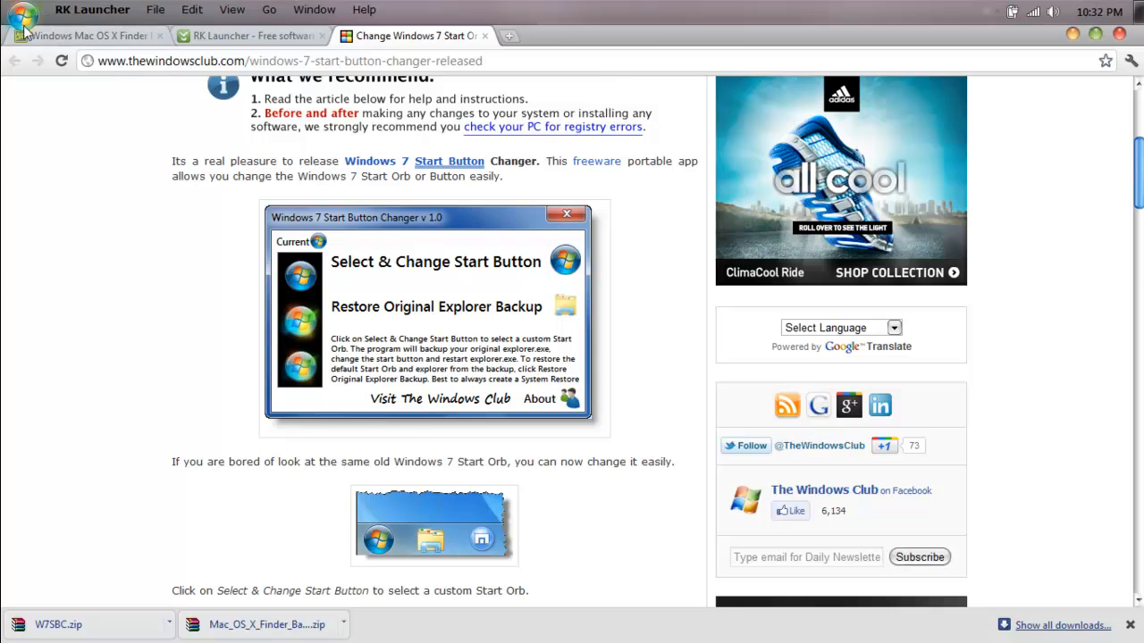
pyautogui.scroll(-3)
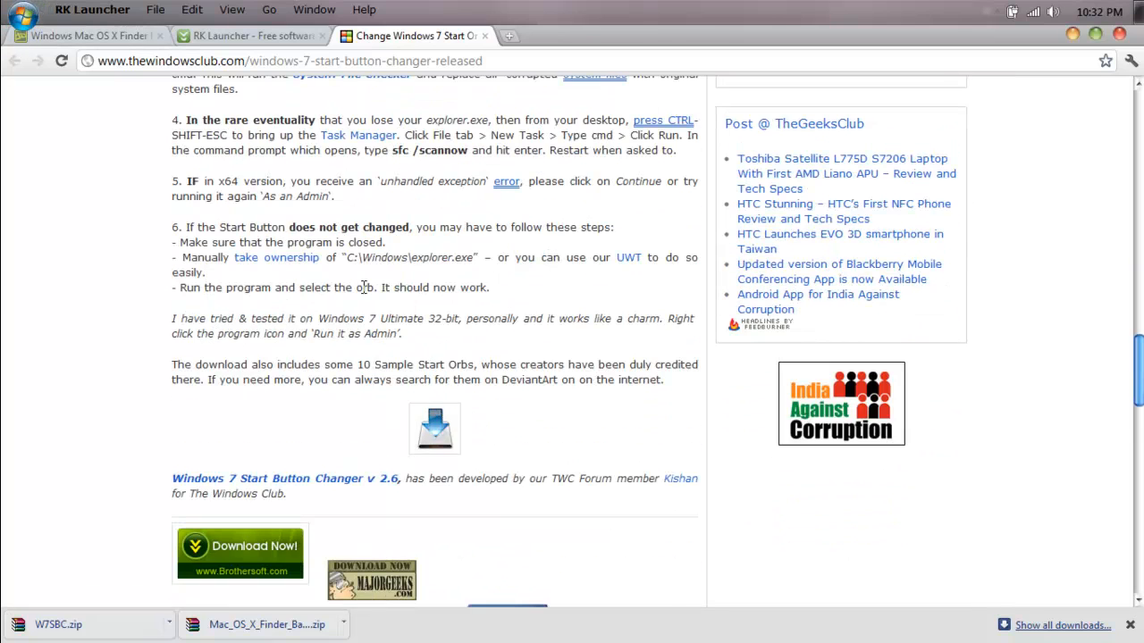
pyautogui.scroll(-3)
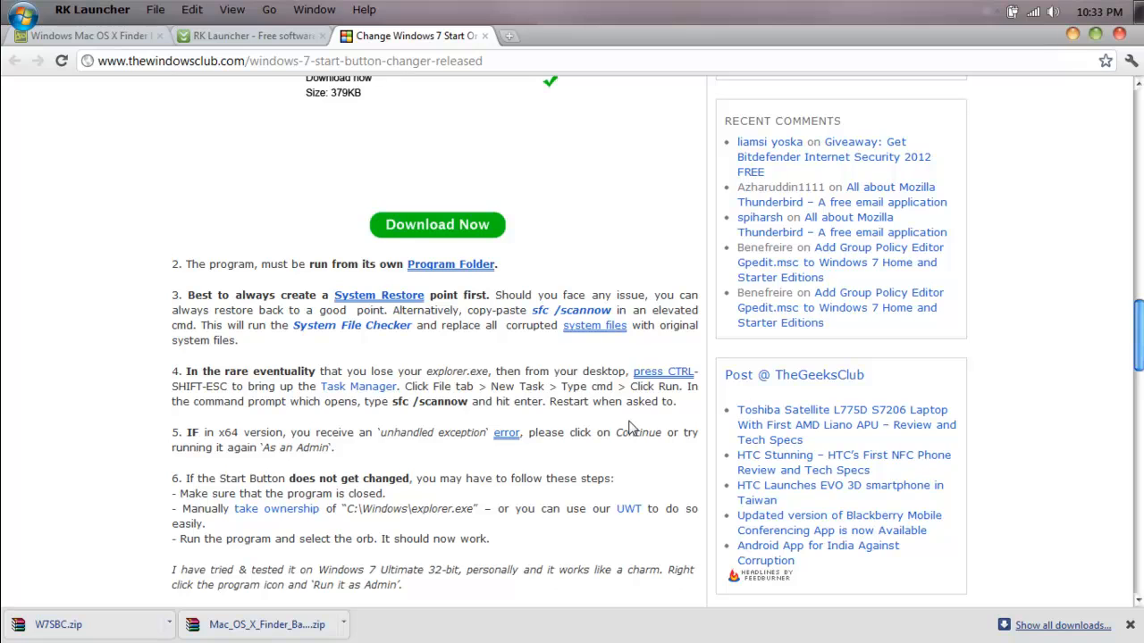
pyautogui.scroll(-3)
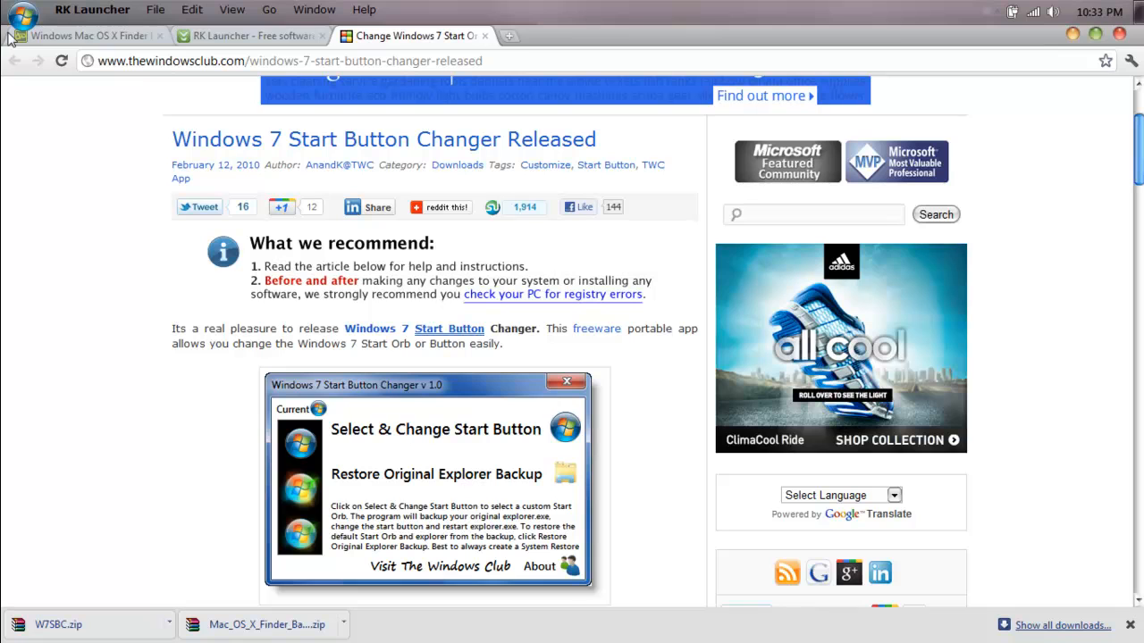
pyautogui.moveTo(168, 384)
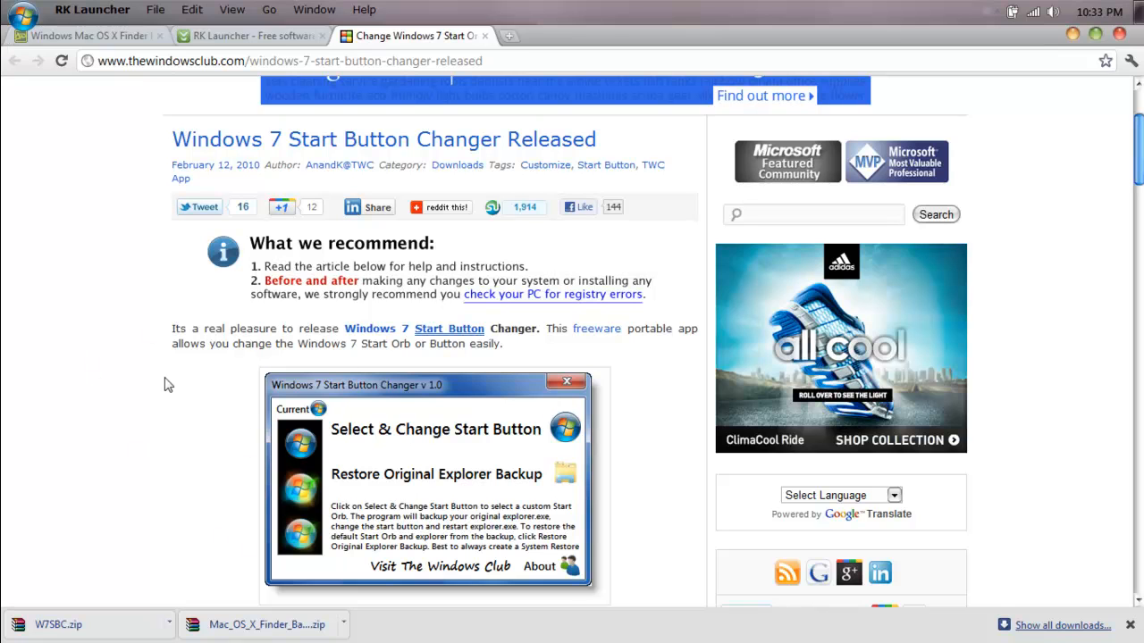
pyautogui.moveTo(165, 407)
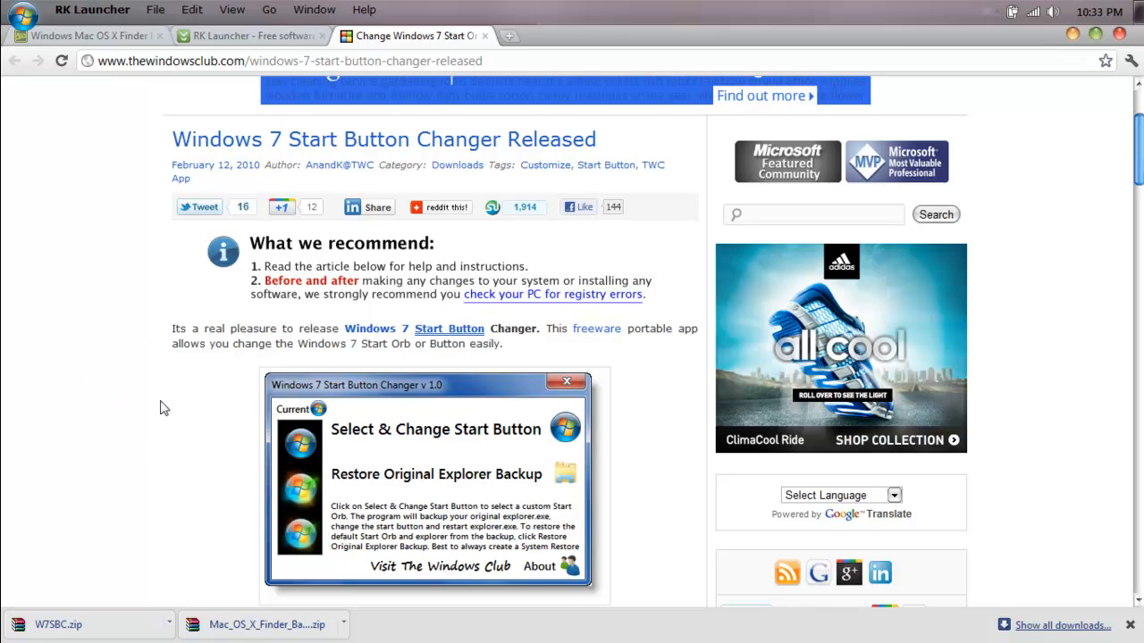
pyautogui.click(283, 207)
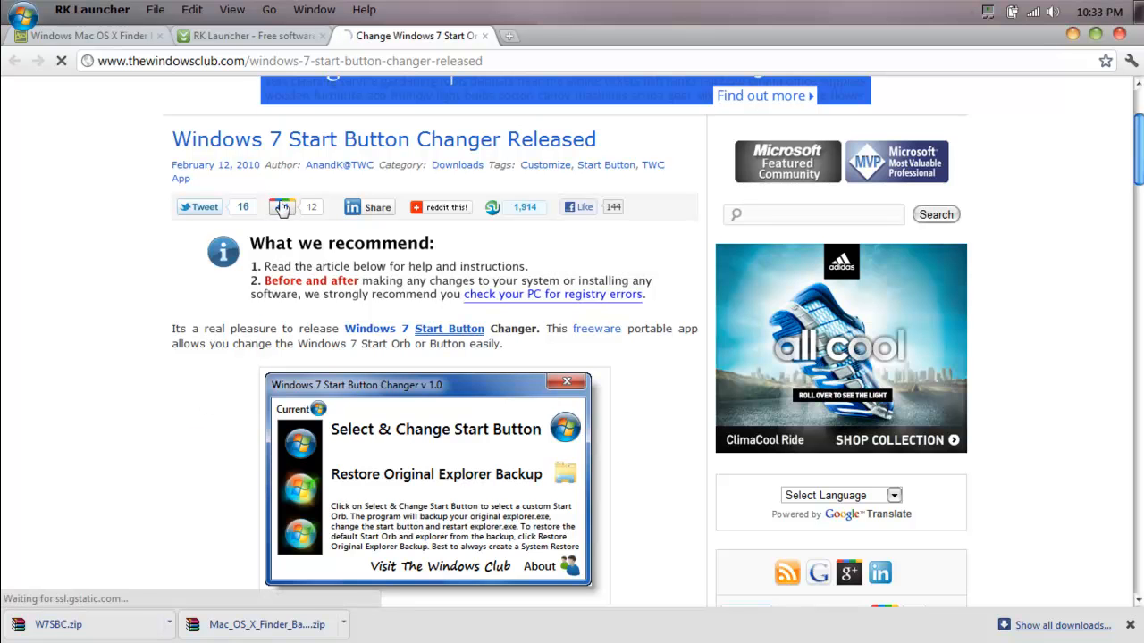